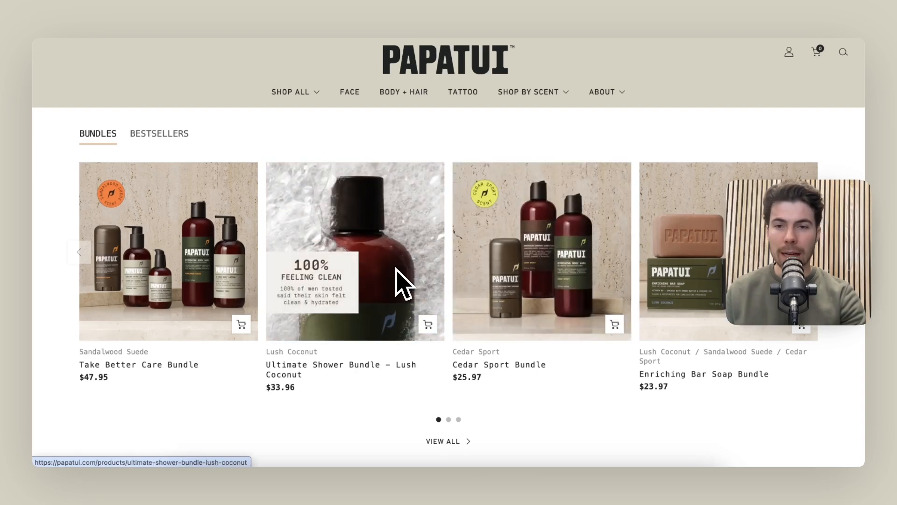
# Insert a row into the empty section and place a tabs element inside it.
pyautogui.click(159, 134)
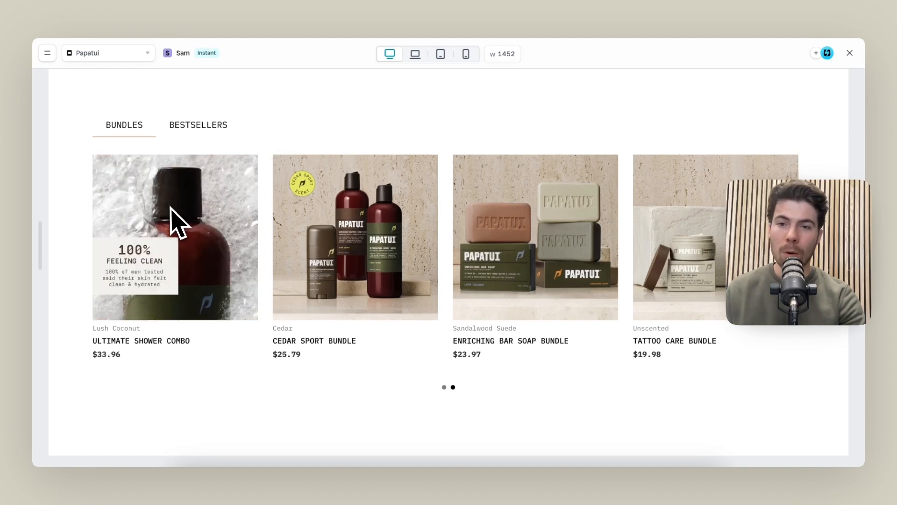
pyautogui.click(199, 124)
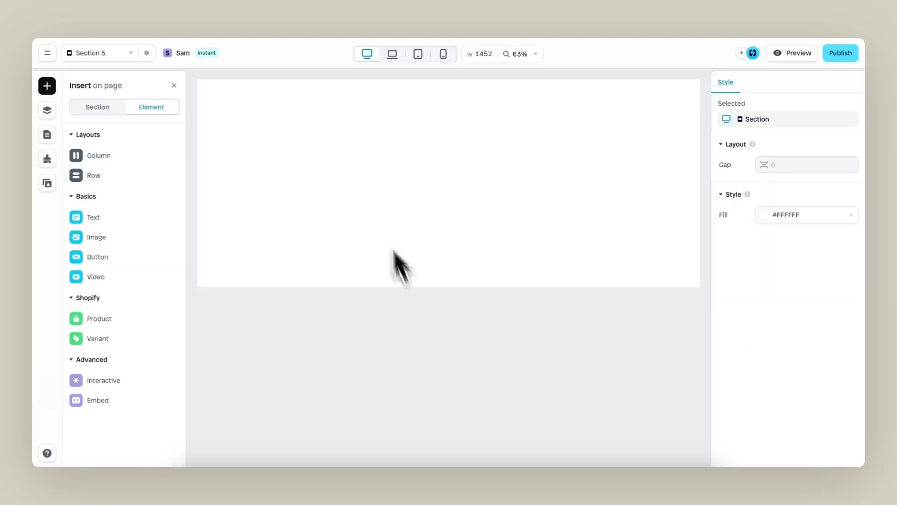
pyautogui.moveTo(93, 175); pyautogui.dragTo(383, 184)
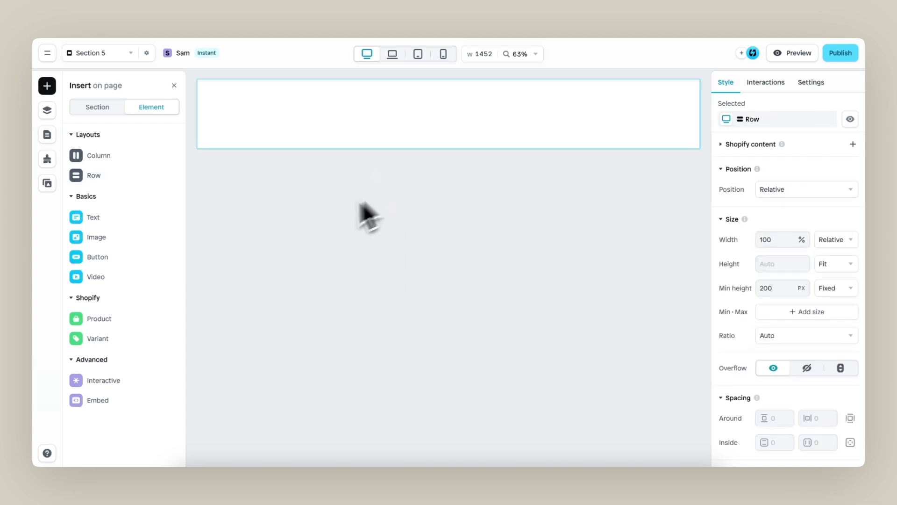
pyautogui.click(104, 380)
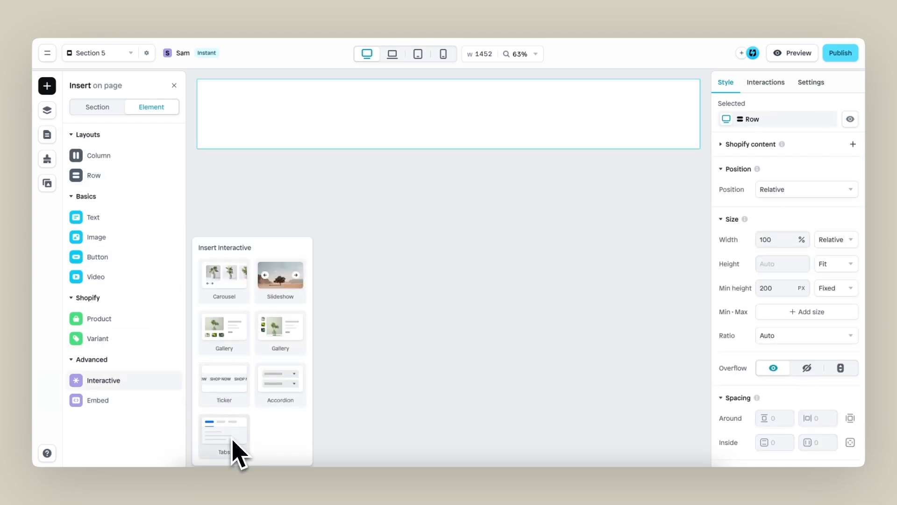
pyautogui.click(224, 432)
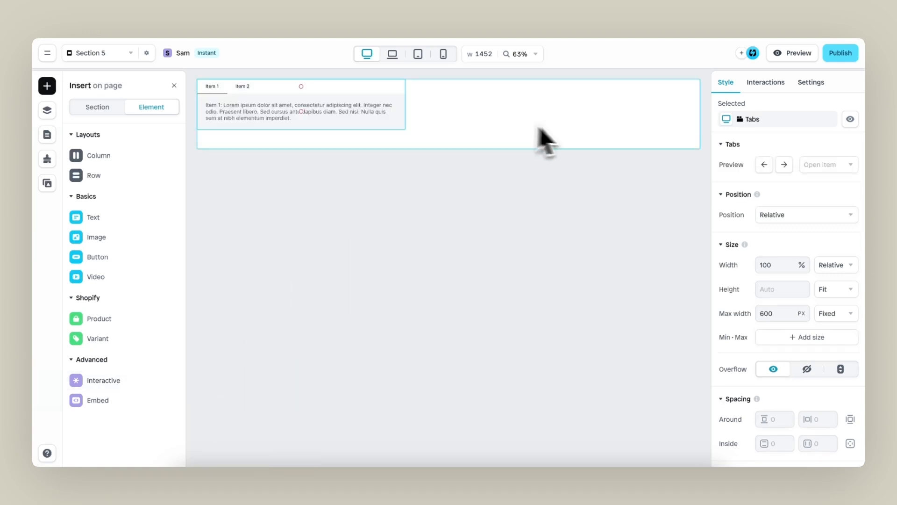
# Give the row 80 px inside spacing on every side.
pyautogui.click(46, 110)
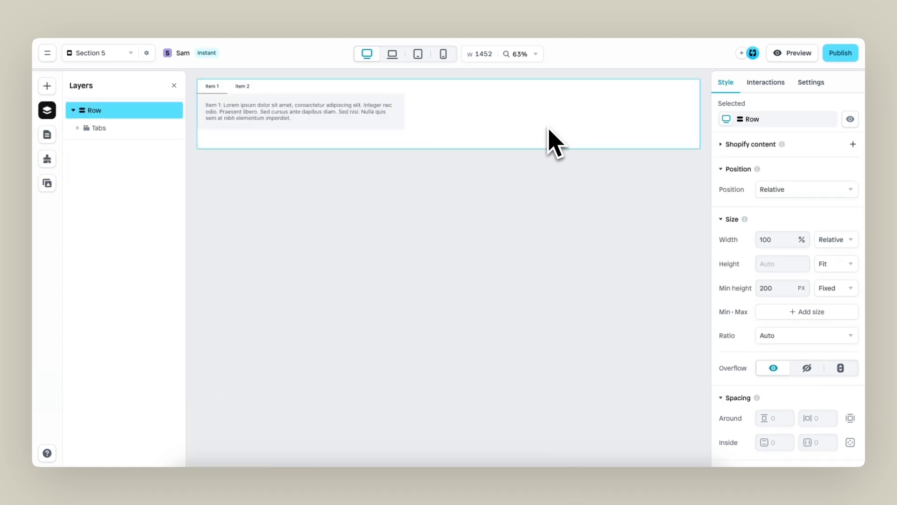
pyautogui.moveTo(732, 286)
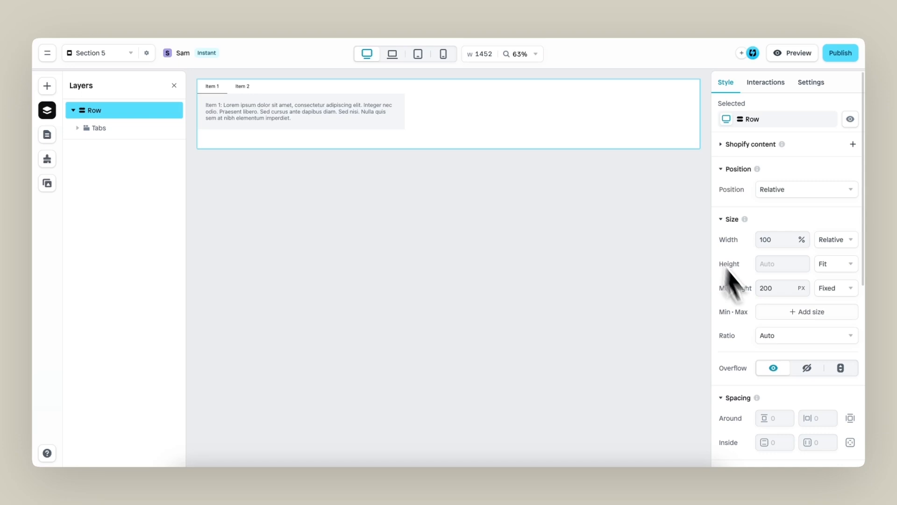
pyautogui.scroll(-3)
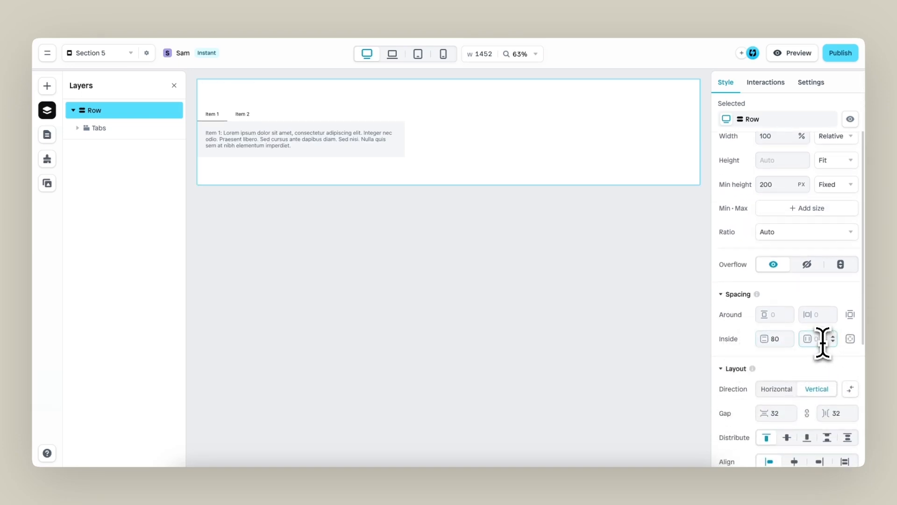
pyautogui.write('80')
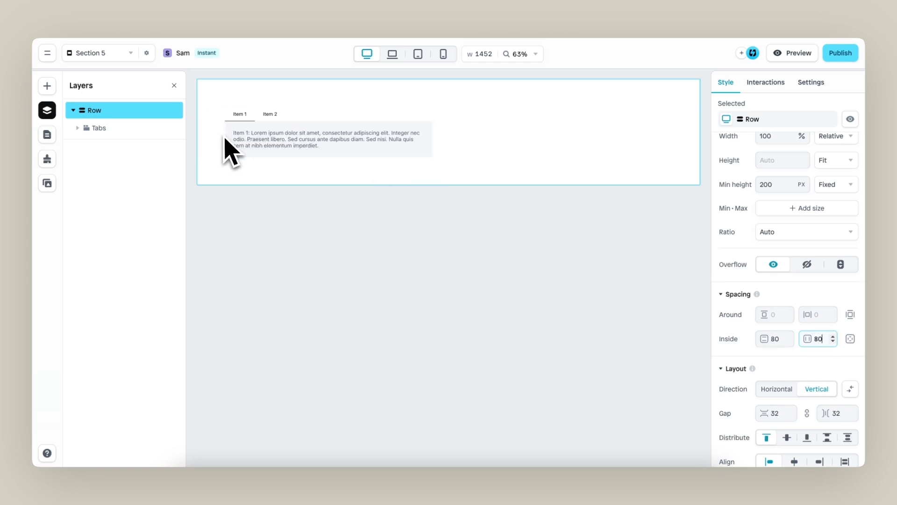
pyautogui.moveTo(404, 192)
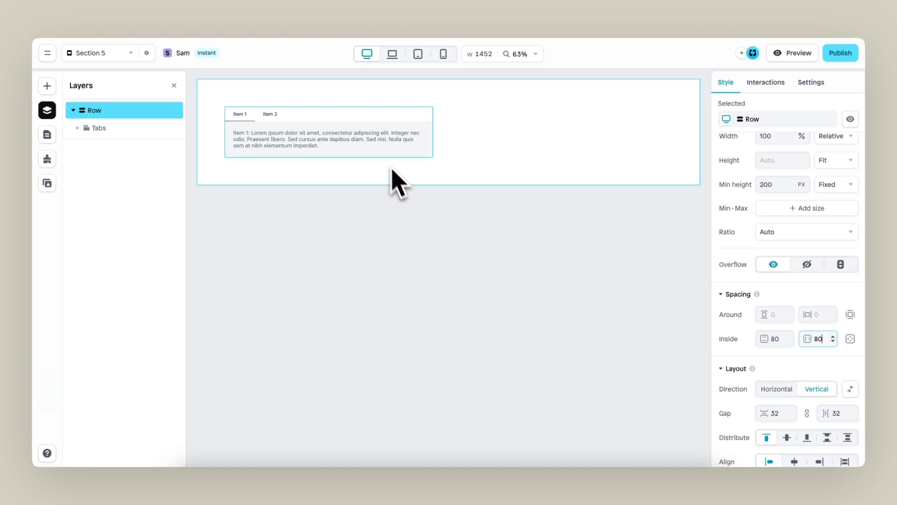
# Clear the tabs' 600 px max width to Auto and select the first tab's placeholder text.
pyautogui.click(100, 128)
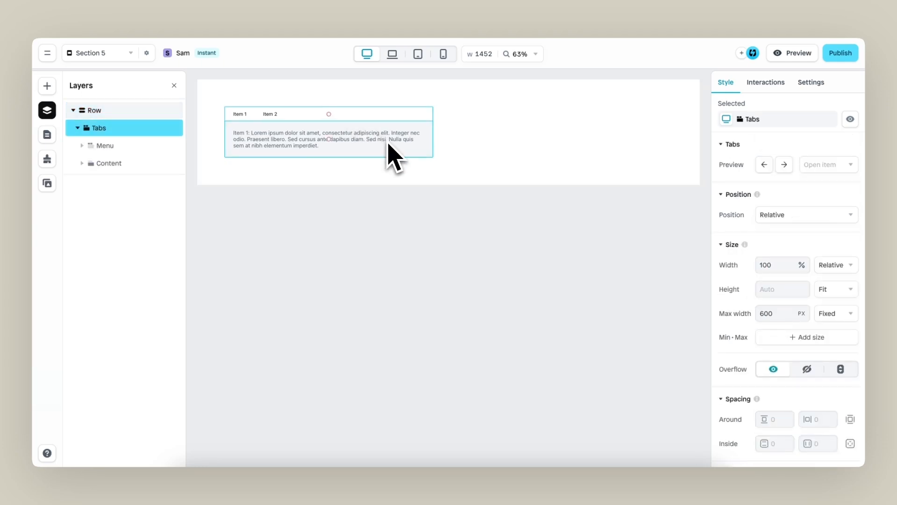
pyautogui.scroll(-3)
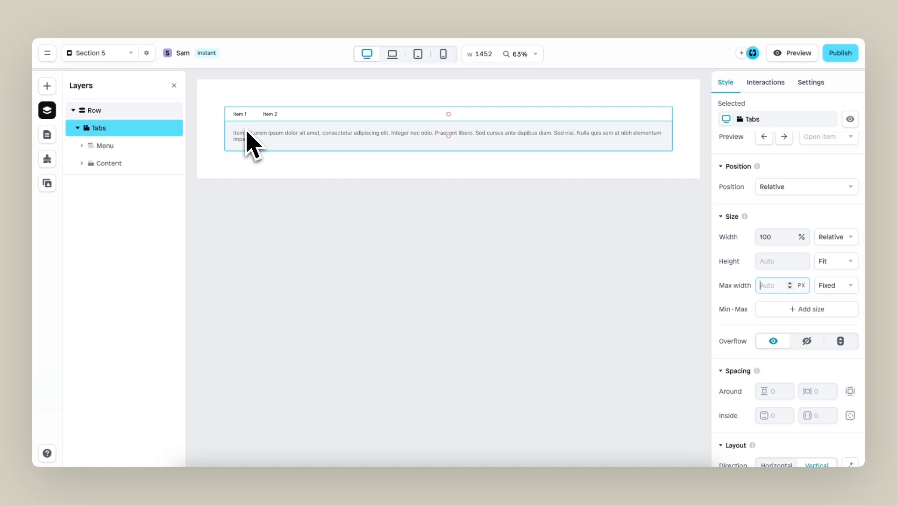
pyautogui.click(108, 163)
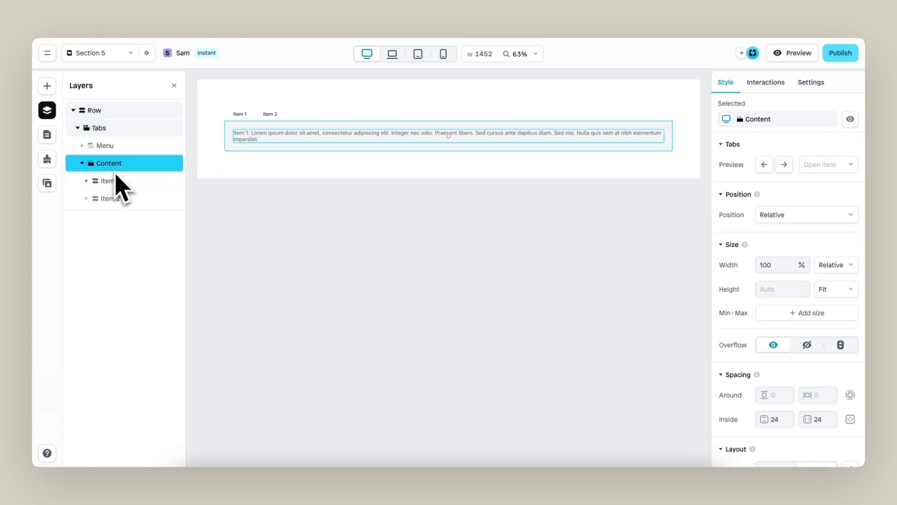
pyautogui.click(108, 180)
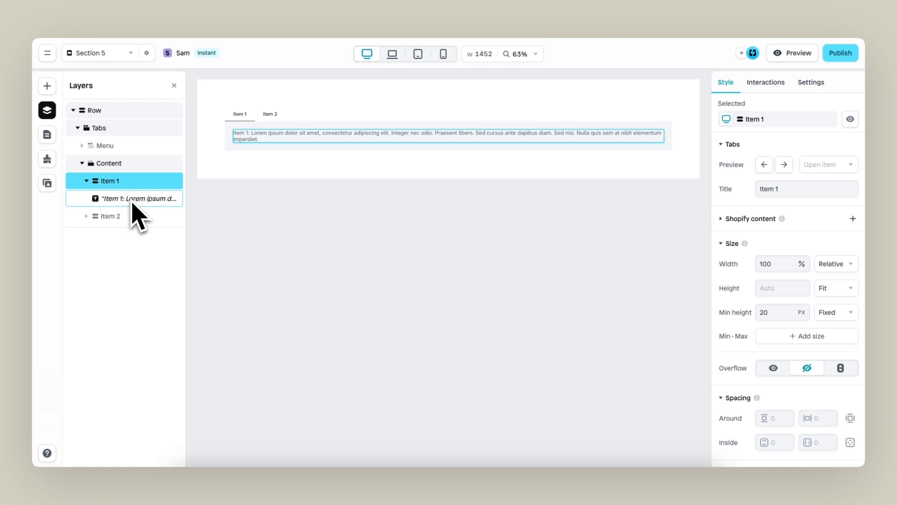
pyautogui.click(139, 198)
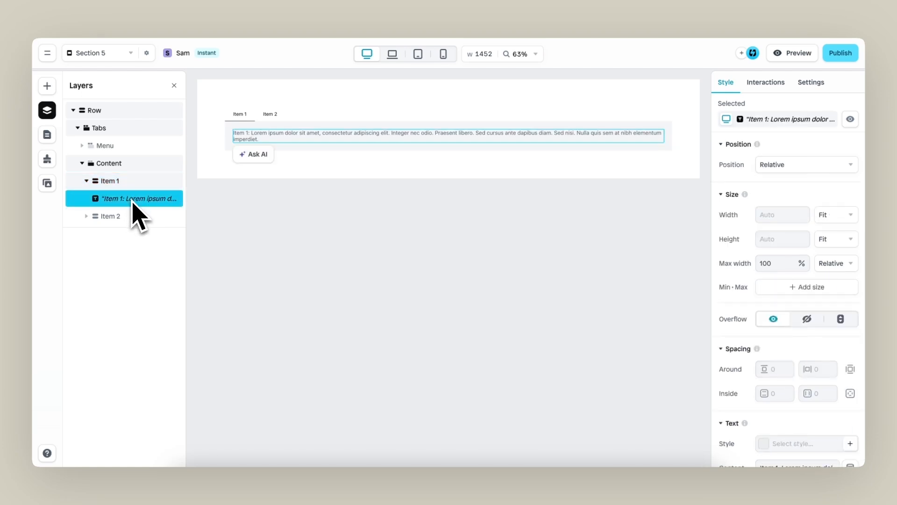
# Insert a carousel from the interactive elements in place of the first tab's text.
pyautogui.click(47, 86)
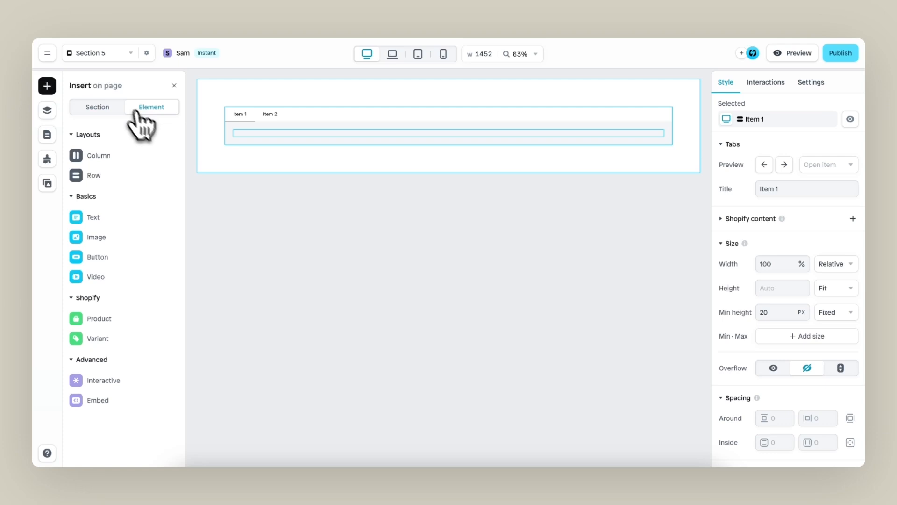
pyautogui.click(98, 317)
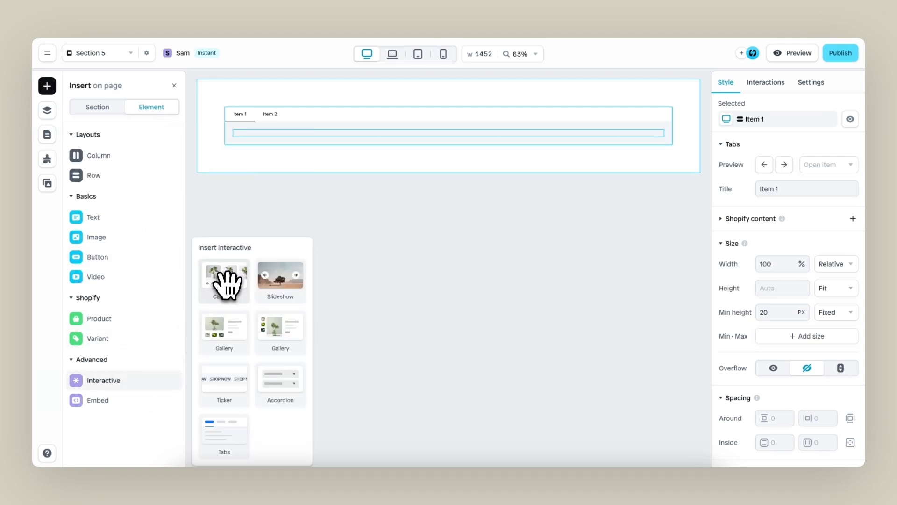
pyautogui.click(223, 277)
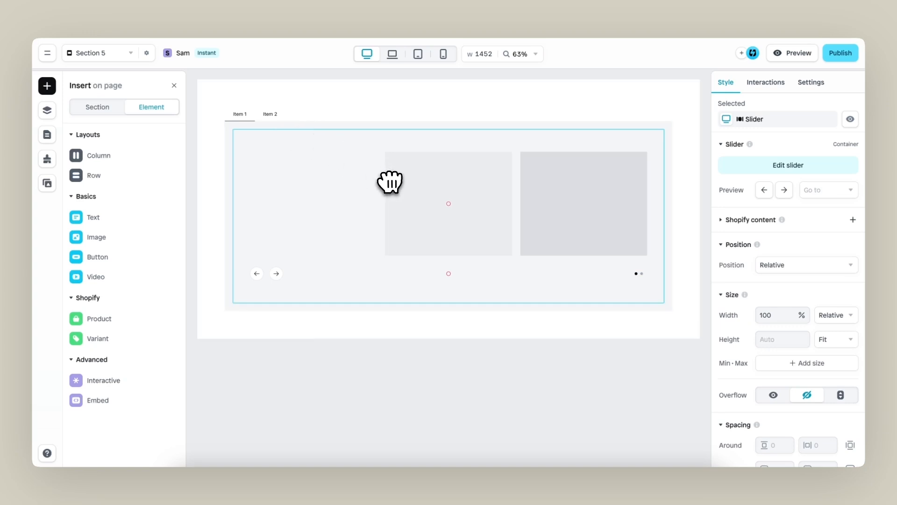
pyautogui.scroll(-3)
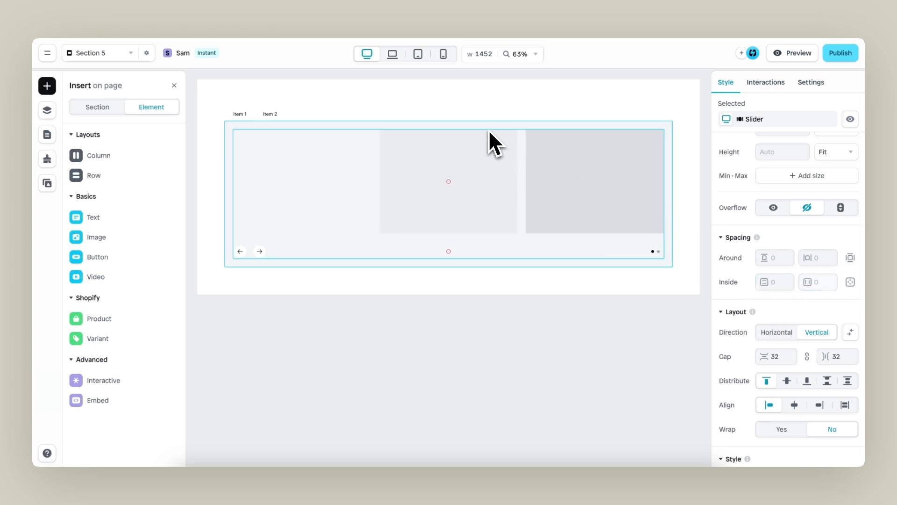
# Set the tab content's horizontal padding to 0 and clear its #F4F6F8 fill.
pyautogui.click(47, 110)
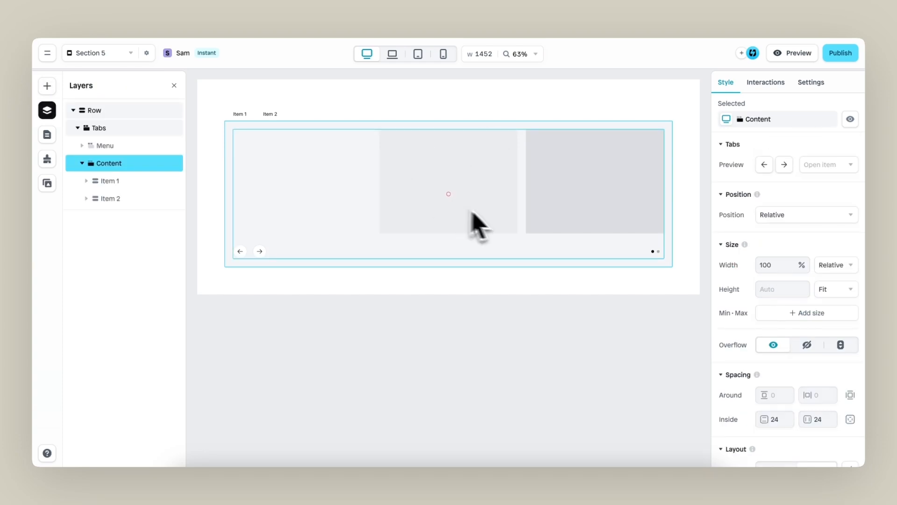
pyautogui.scroll(-3)
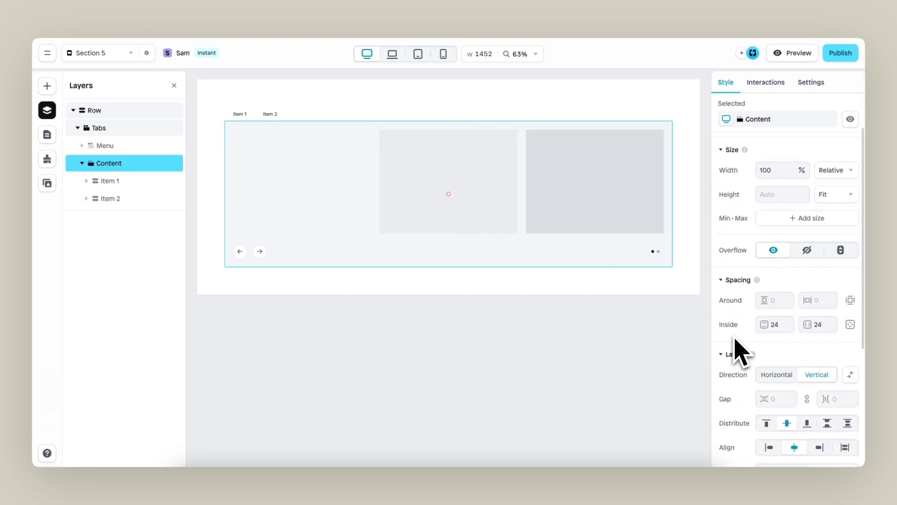
pyautogui.click(819, 324)
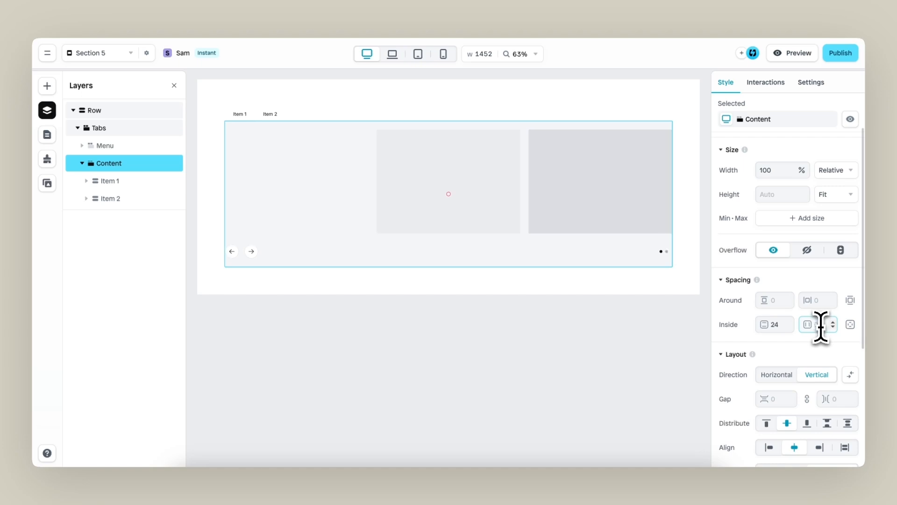
pyautogui.moveTo(793, 361)
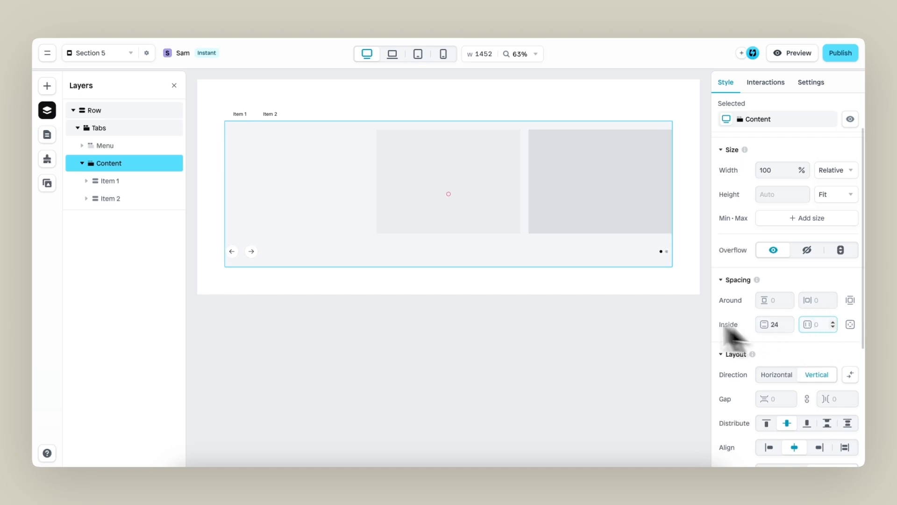
pyautogui.moveTo(392, 166)
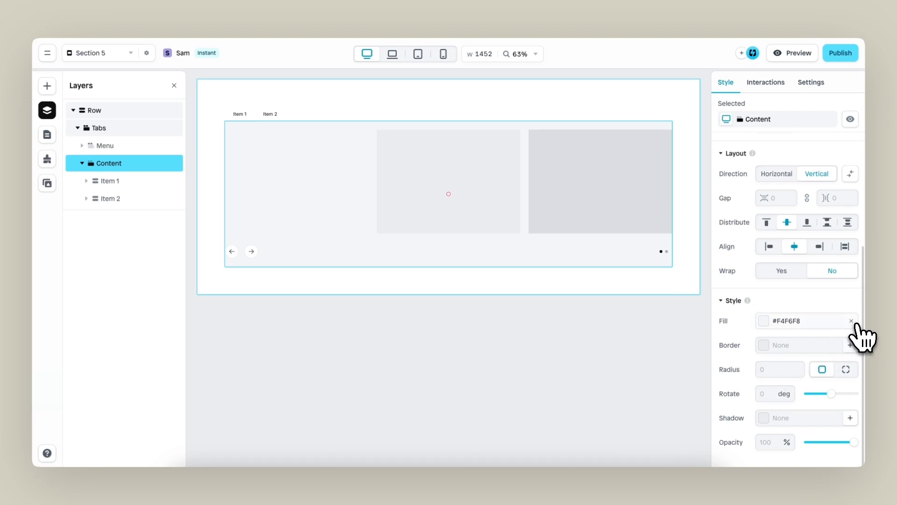
pyautogui.click(851, 320)
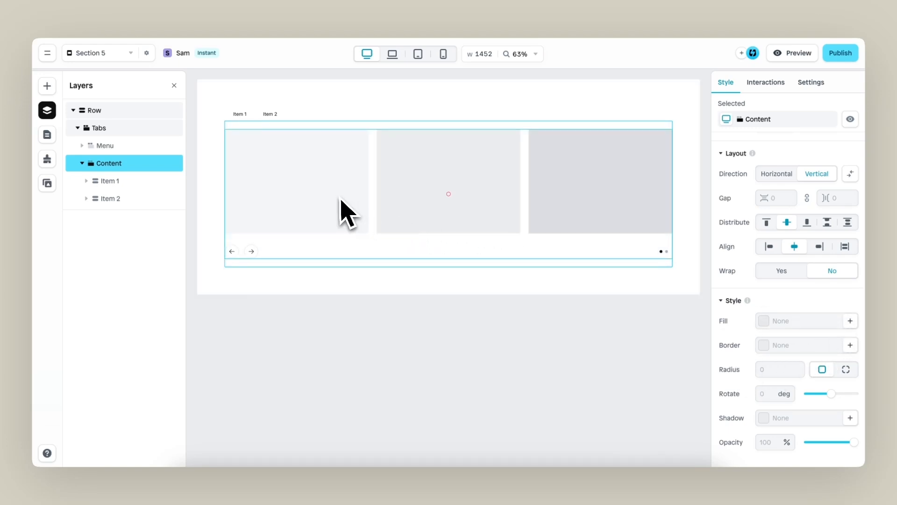
pyautogui.click(109, 180)
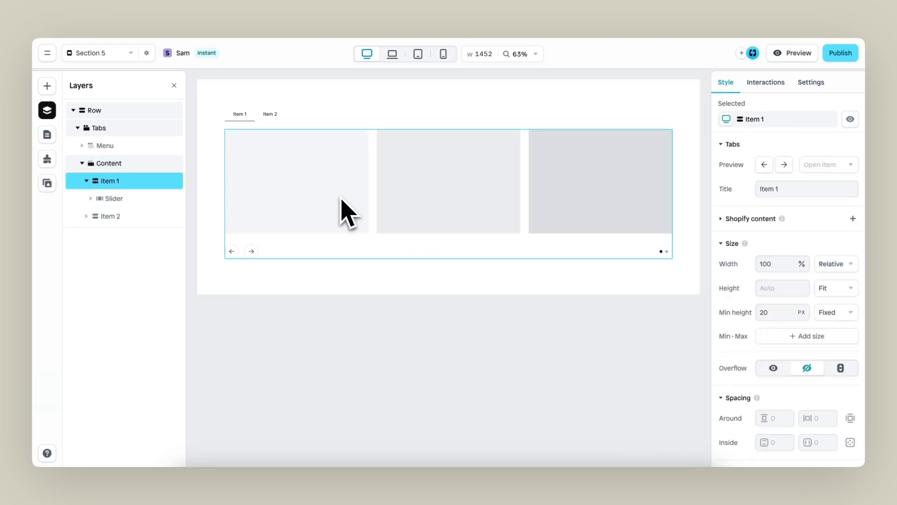
pyautogui.click(113, 198)
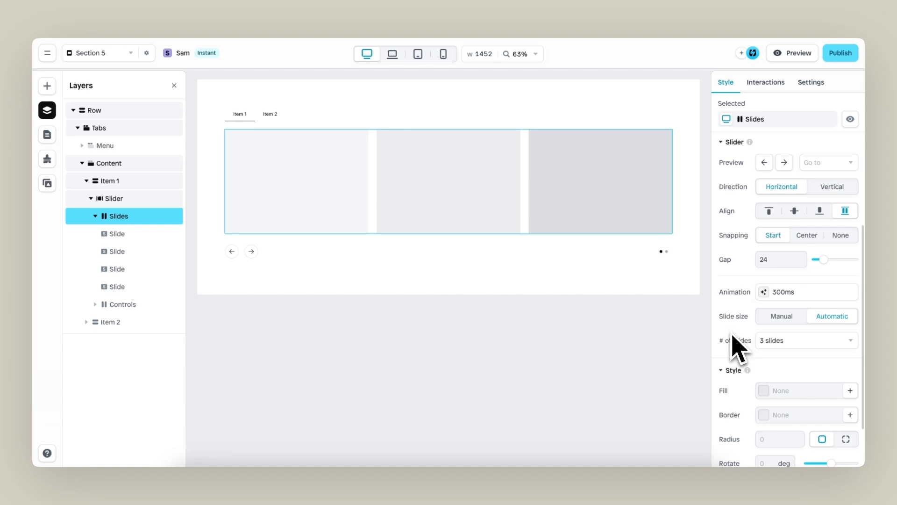
# Show 4 slides at a time, remove the arrows and centre the pagination dots.
pyautogui.click(803, 341)
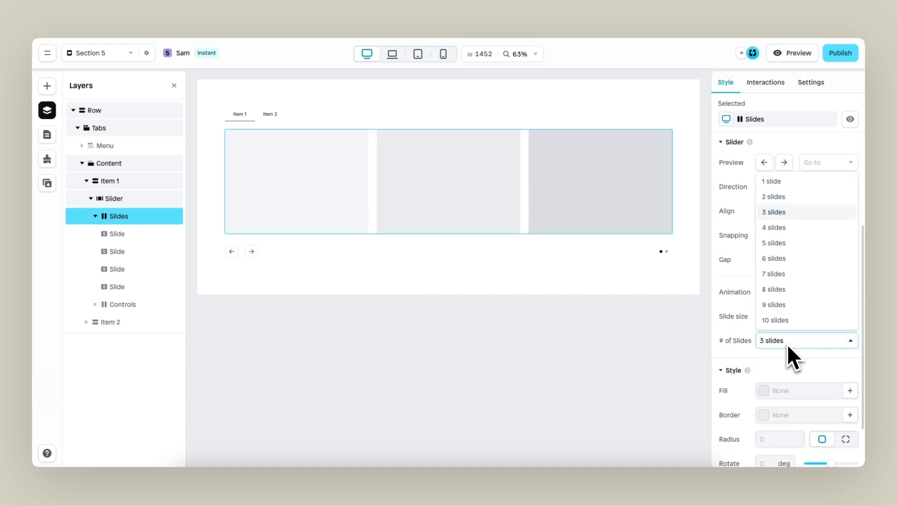
pyautogui.click(774, 227)
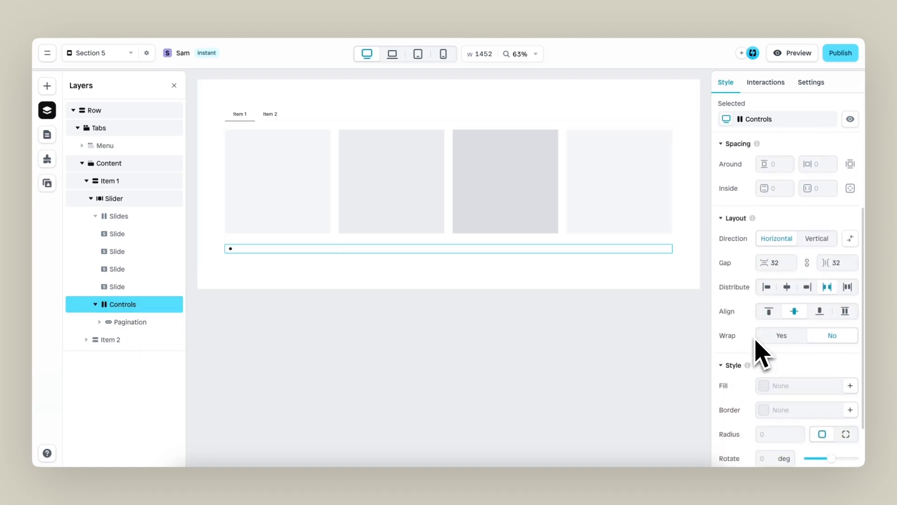
pyautogui.moveTo(744, 309)
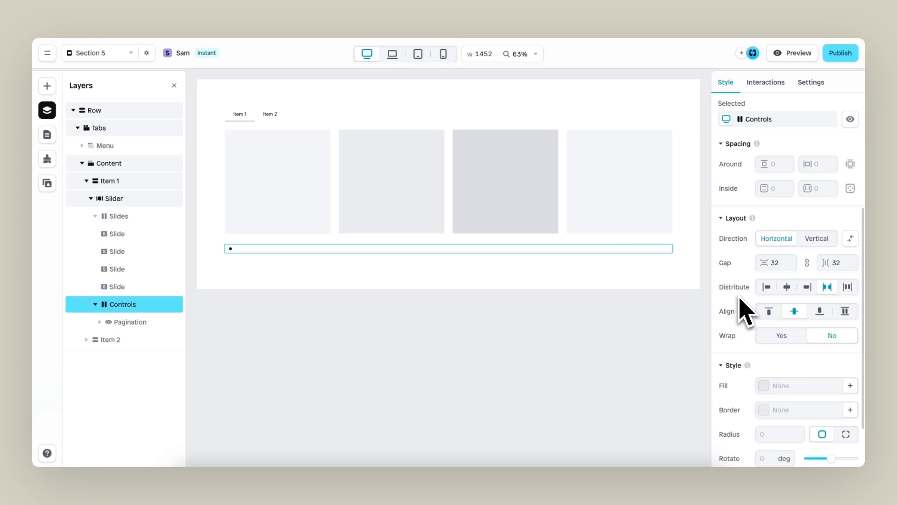
pyautogui.click(786, 287)
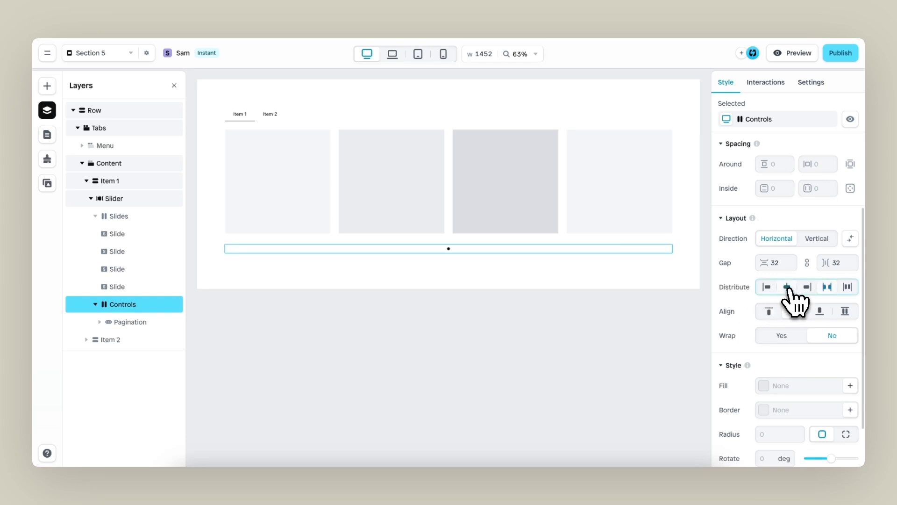
pyautogui.click(277, 182)
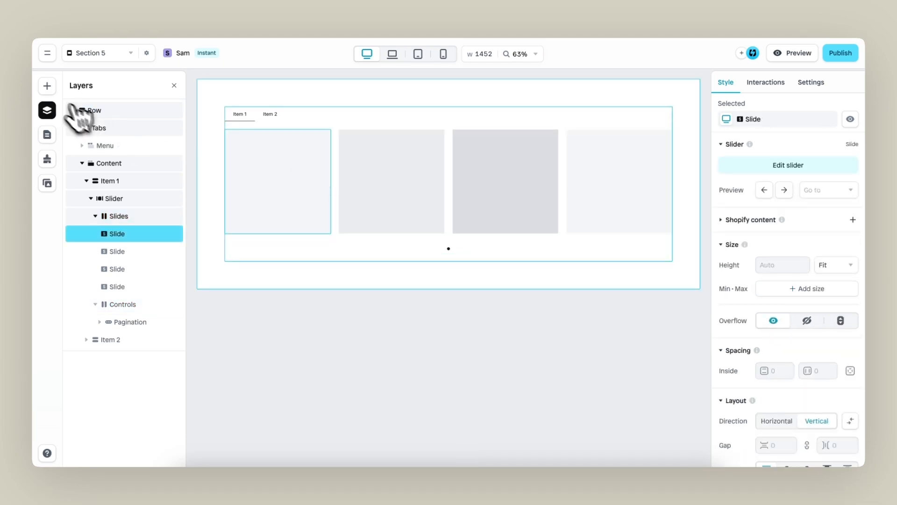
# Insert a product card into the first slide, clear its sample content and strip description and add-to-cart.
pyautogui.click(46, 85)
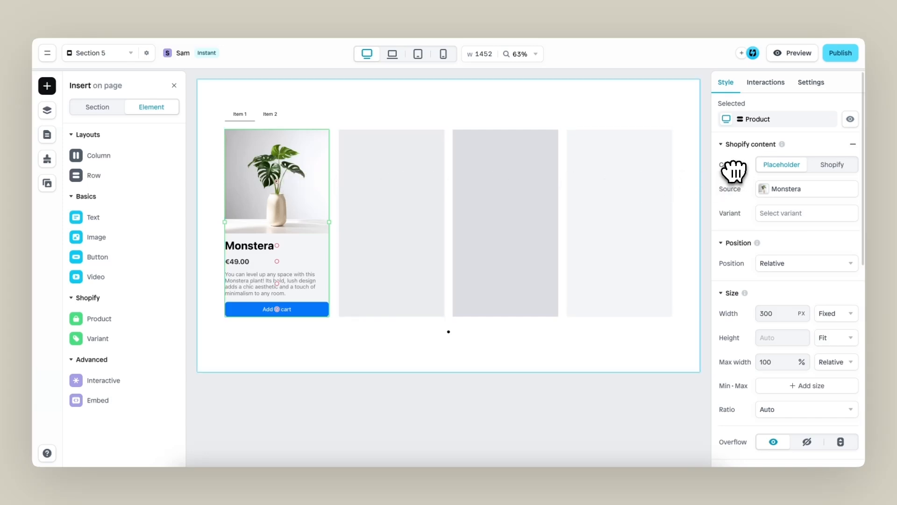
pyautogui.moveTo(854, 144)
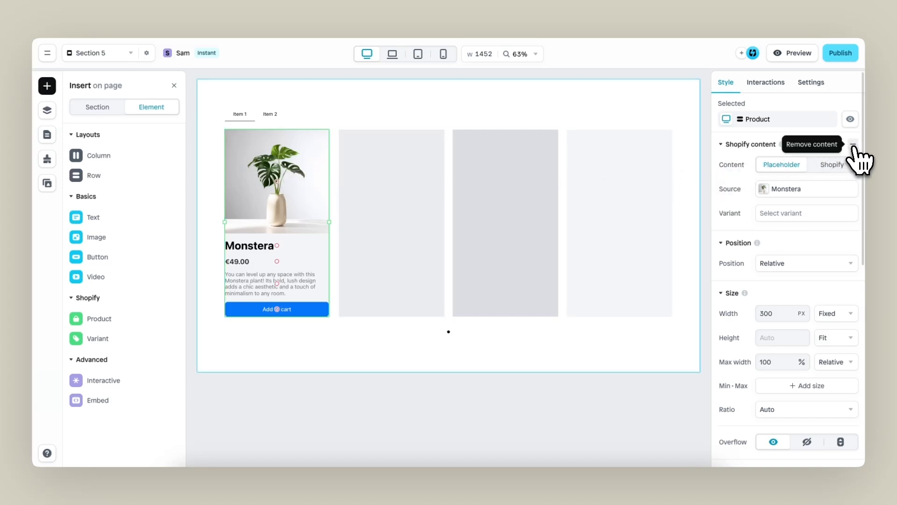
pyautogui.click(811, 144)
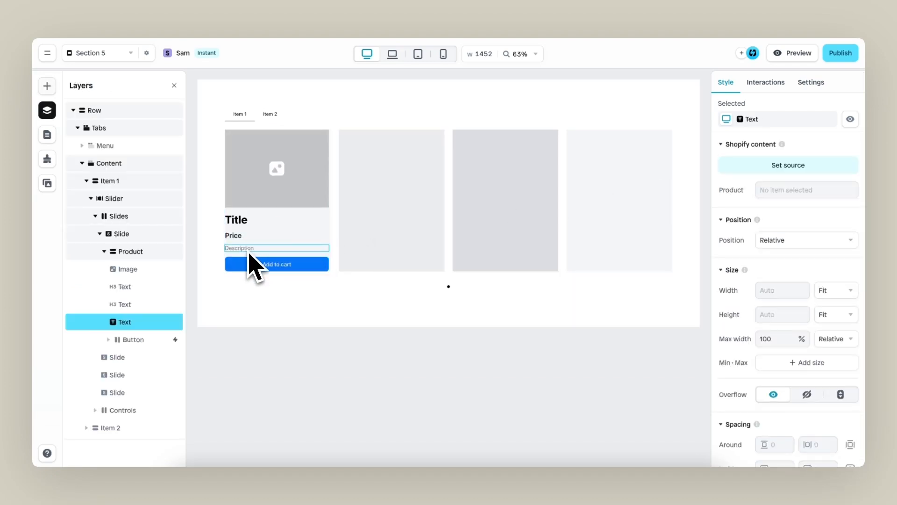
pyautogui.click(277, 264)
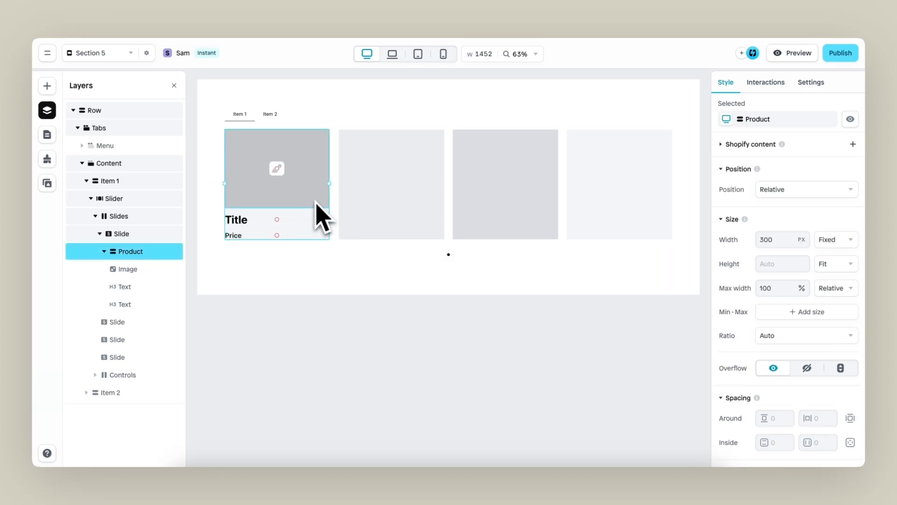
pyautogui.click(120, 234)
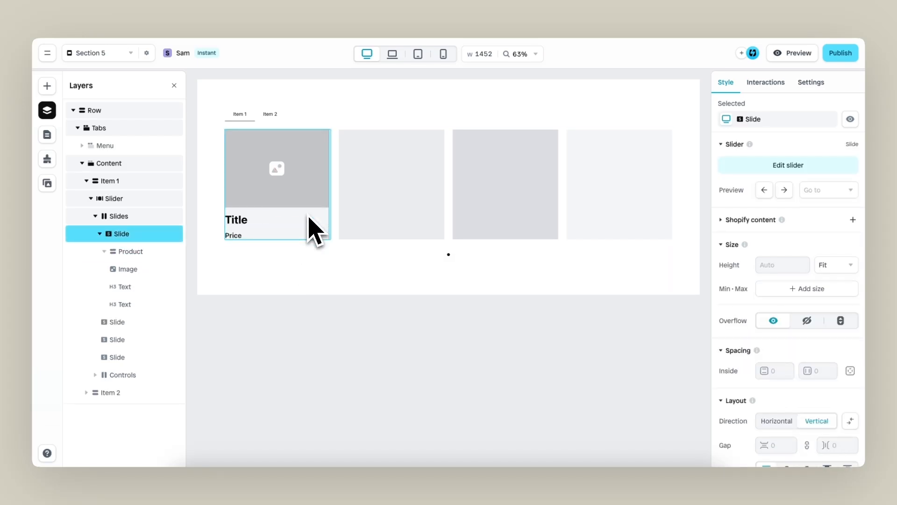
pyautogui.click(109, 181)
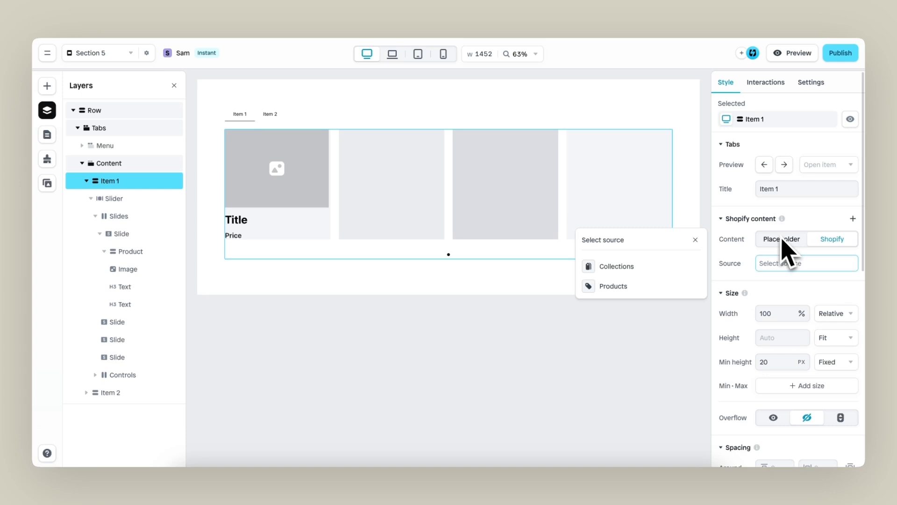
# Bind the first tab's Shopify content to the Bundles collection.
pyautogui.click(617, 267)
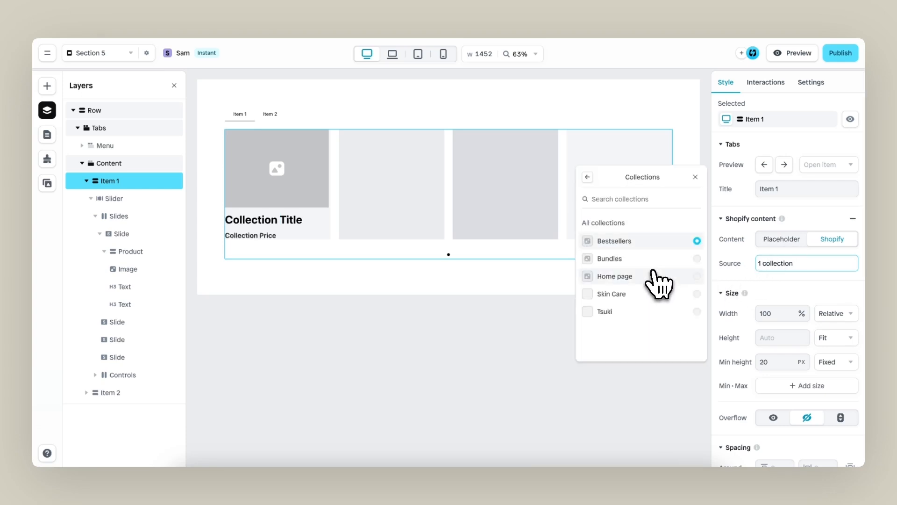
pyautogui.click(614, 240)
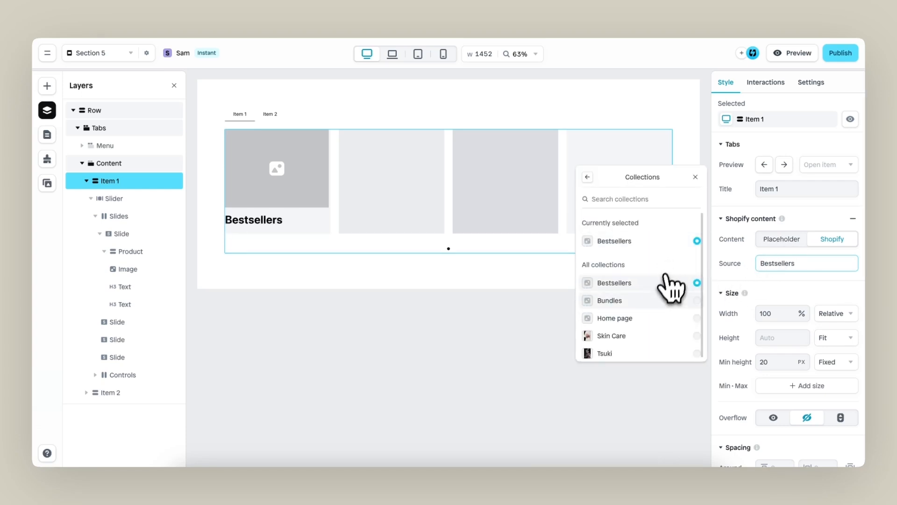
pyautogui.click(610, 300)
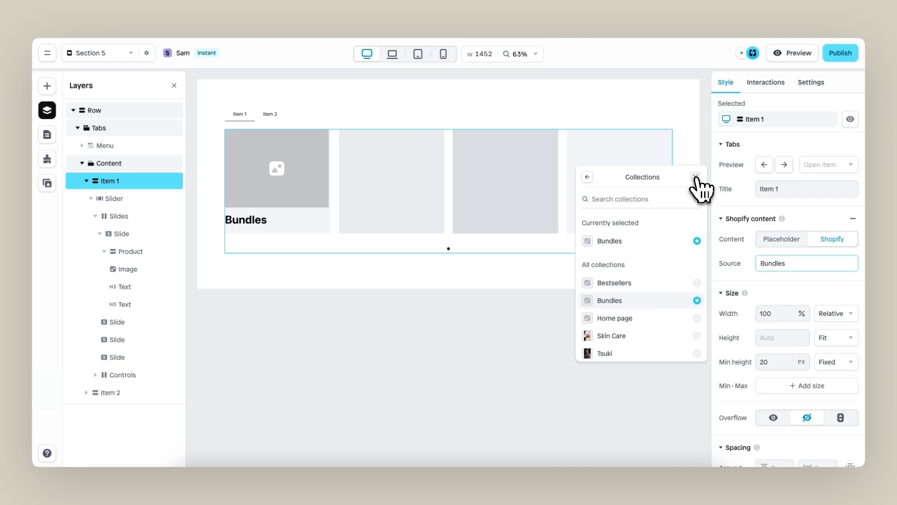
pyautogui.click(120, 234)
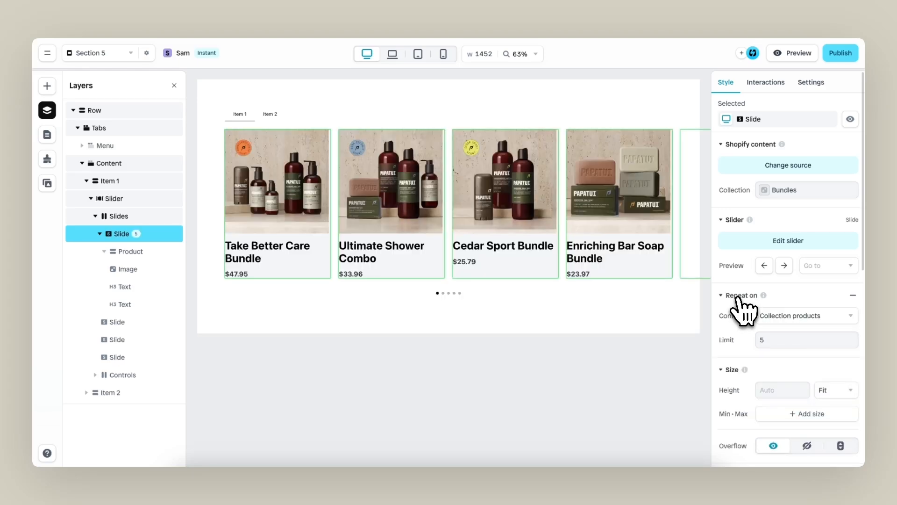
# Repeat the slide on Collection products so each product gets a slide.
pyautogui.click(805, 315)
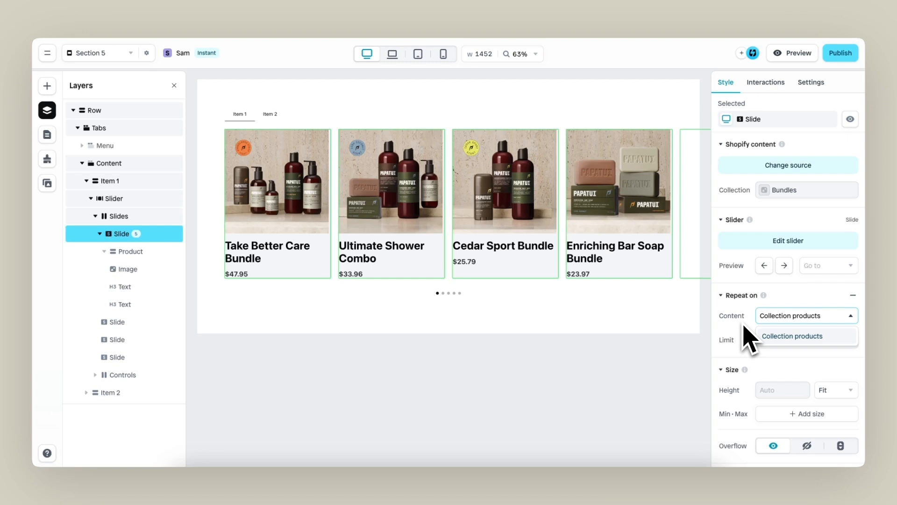
pyautogui.click(793, 335)
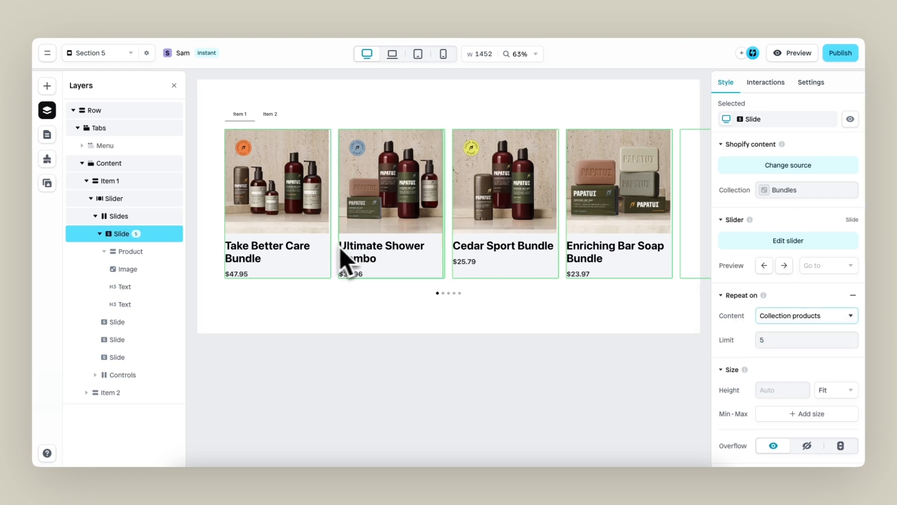
pyautogui.moveTo(488, 258)
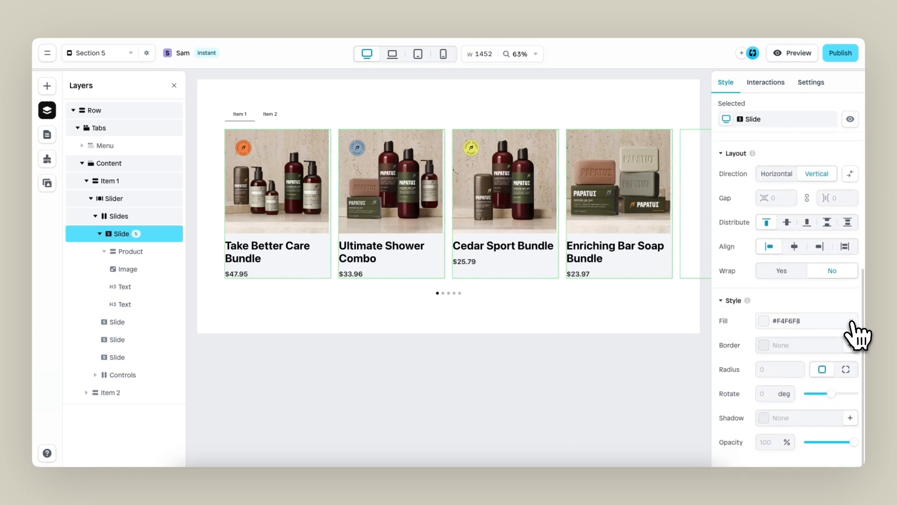
# Clear the slide's grey fill and set the product card width to Fit.
pyautogui.click(764, 320)
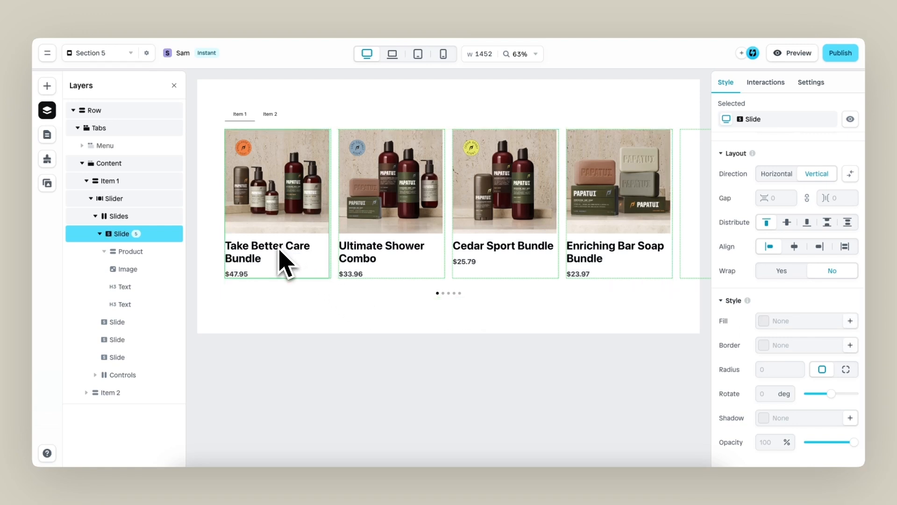
pyautogui.moveTo(547, 277)
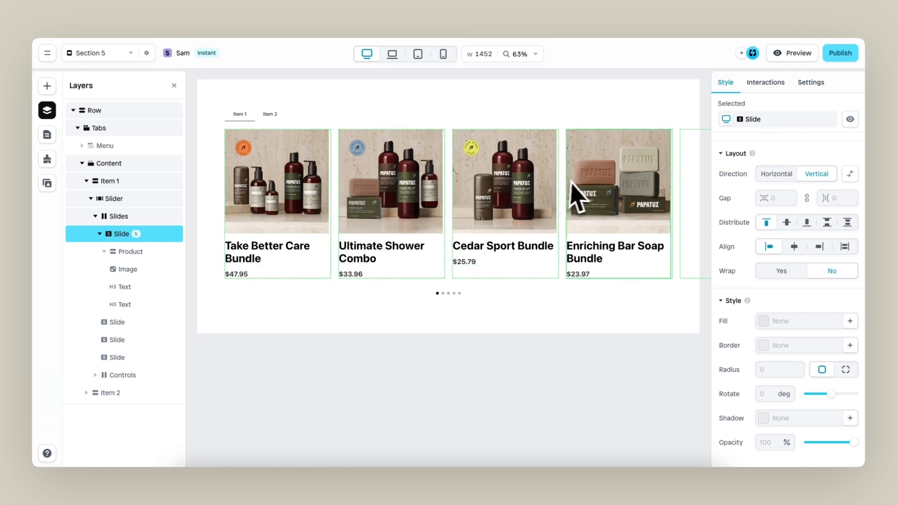
pyautogui.click(129, 250)
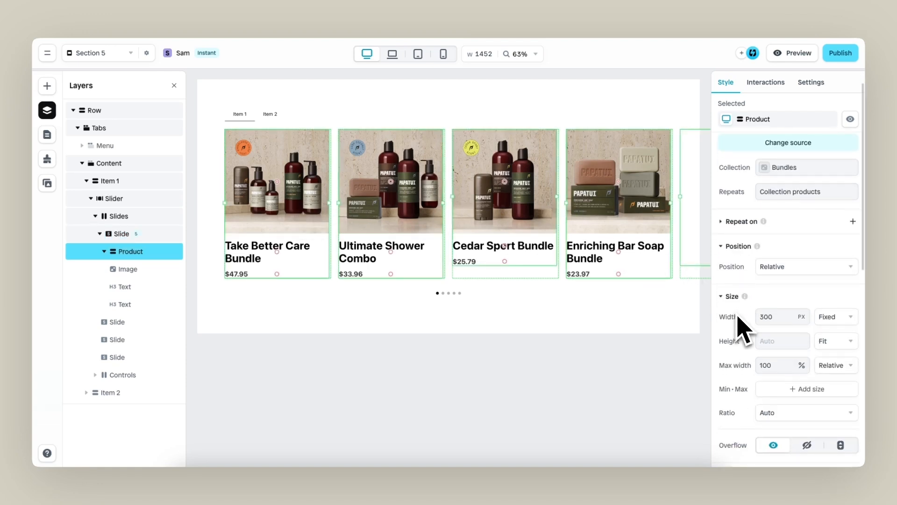
pyautogui.click(833, 317)
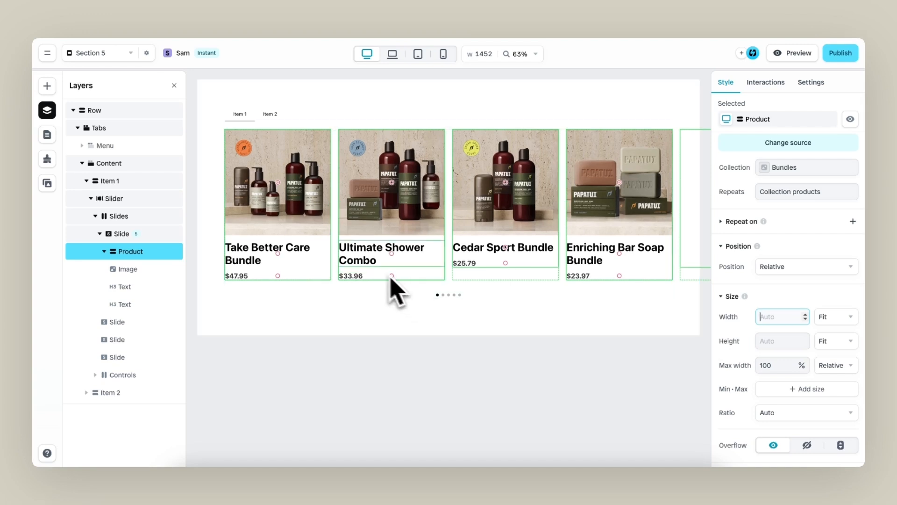
pyautogui.click(118, 216)
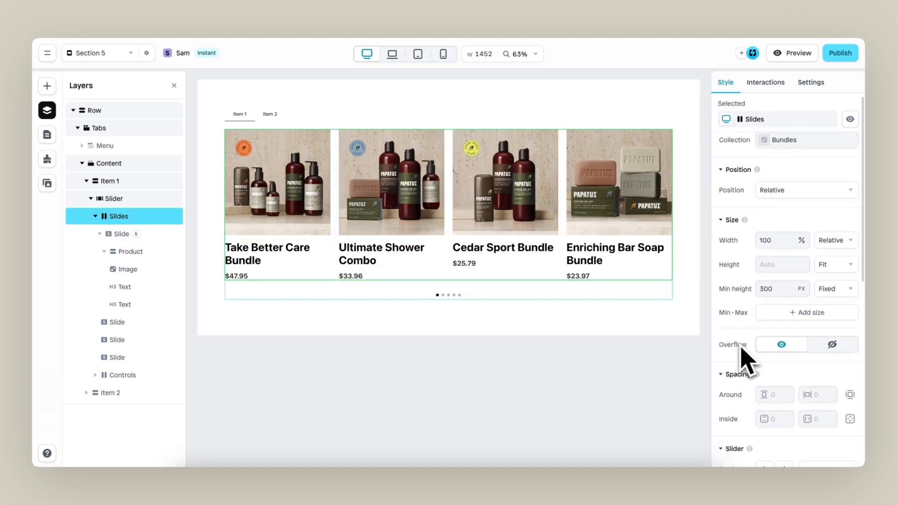
pyautogui.scroll(-3)
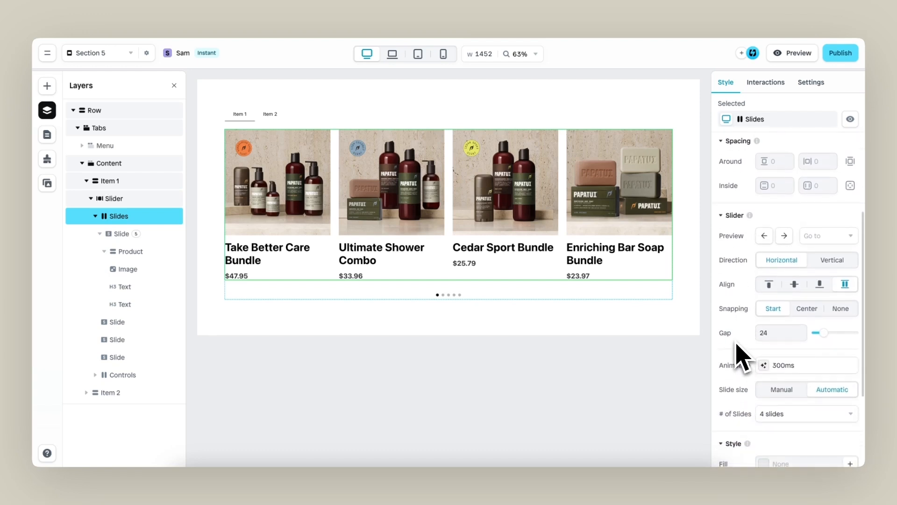
pyautogui.moveTo(593, 235)
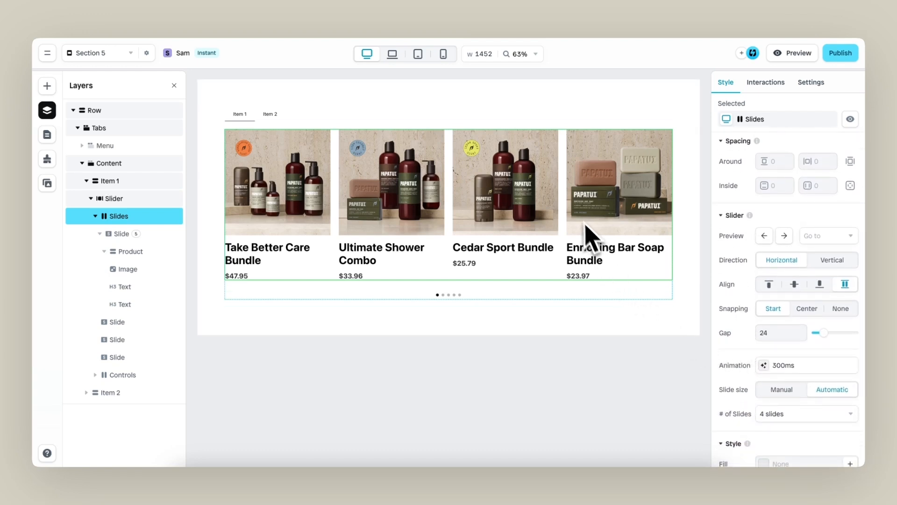
pyautogui.moveTo(432, 220)
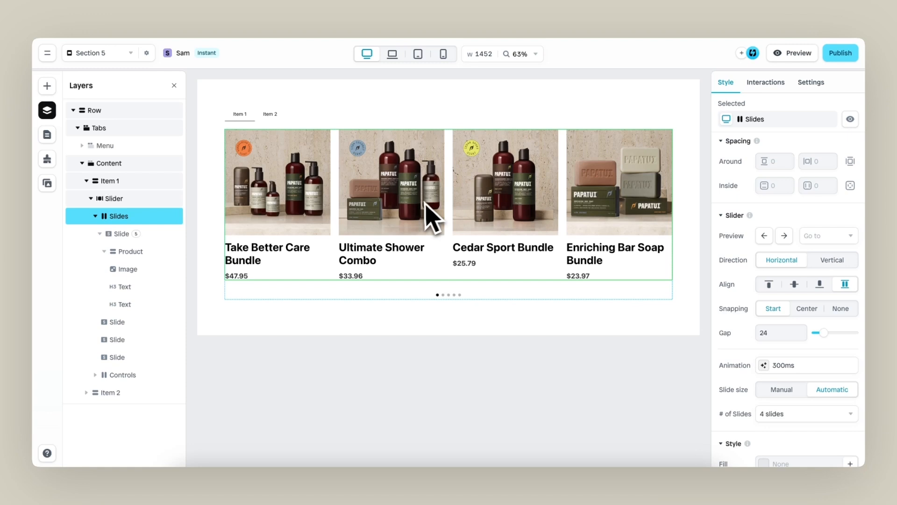
pyautogui.click(781, 332)
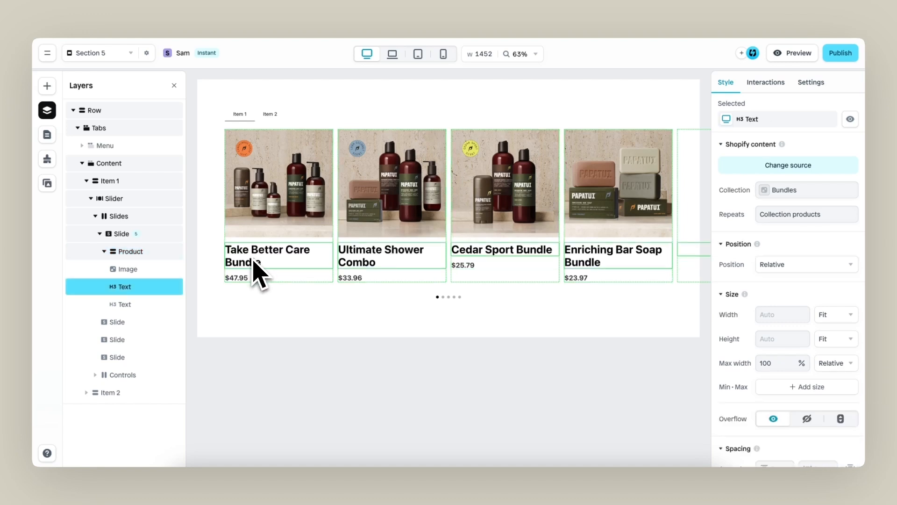
pyautogui.moveTo(718, 329)
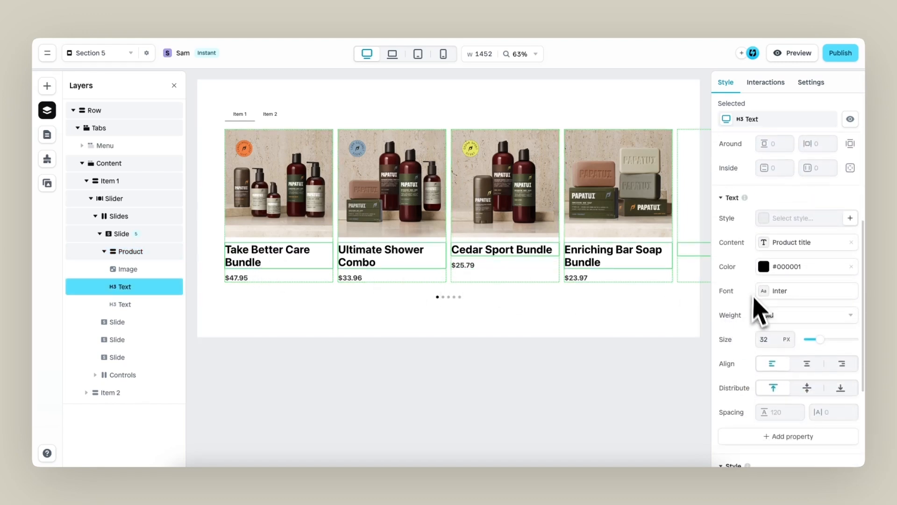
# Style product titles in IBM Plex Mono, medium weight, all capitals.
pyautogui.click(804, 290)
pyautogui.write('14')
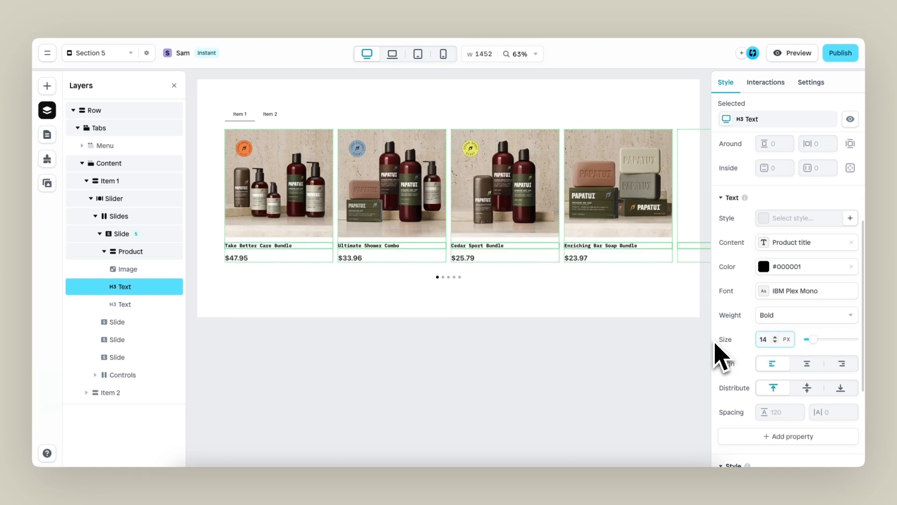
pyautogui.click(805, 315)
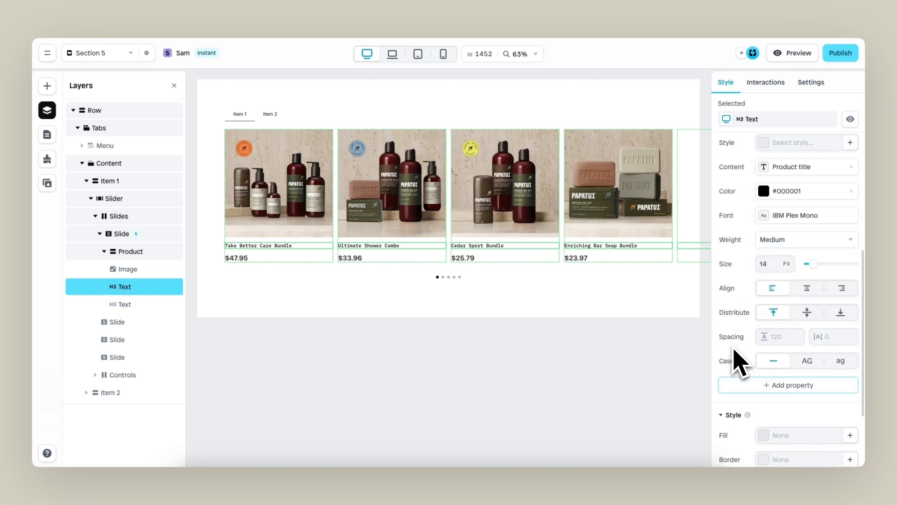
pyautogui.click(807, 361)
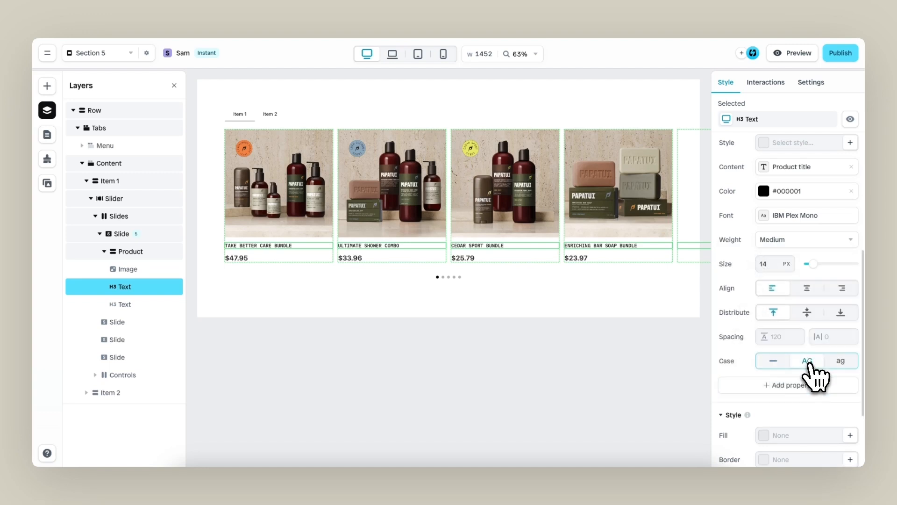
# Style product prices in IBM Plex Mono at 14 px.
pyautogui.click(807, 361)
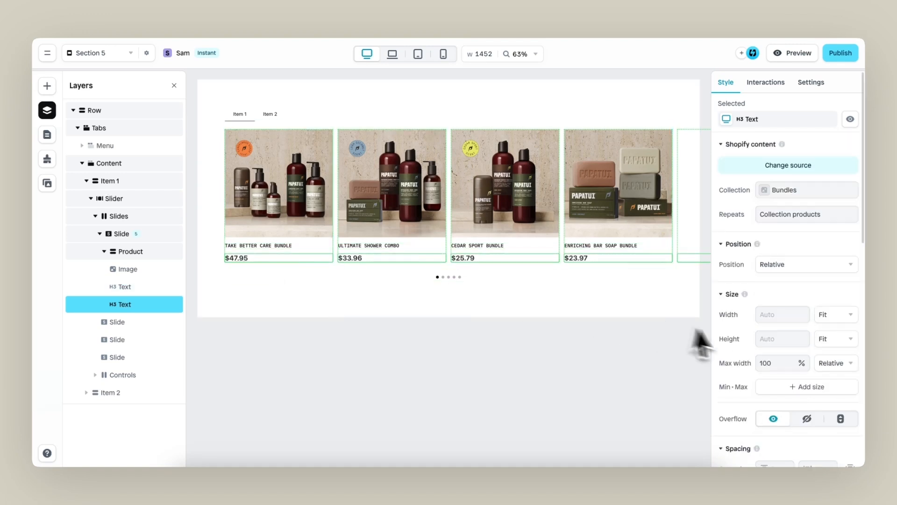
pyautogui.scroll(-3)
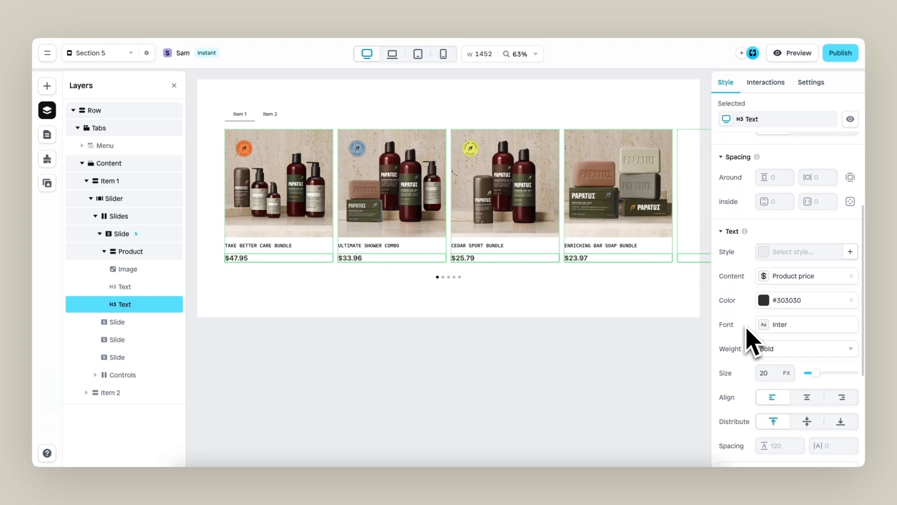
pyautogui.click(806, 325)
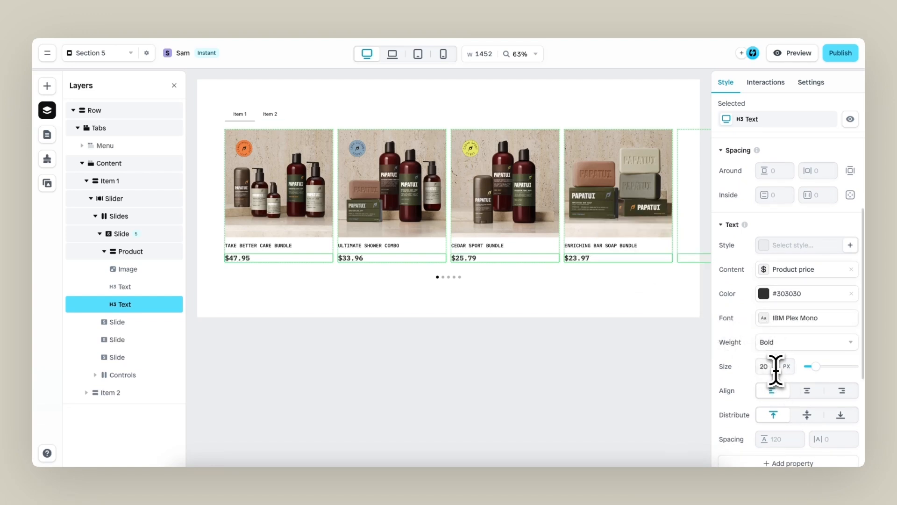
pyautogui.write('14')
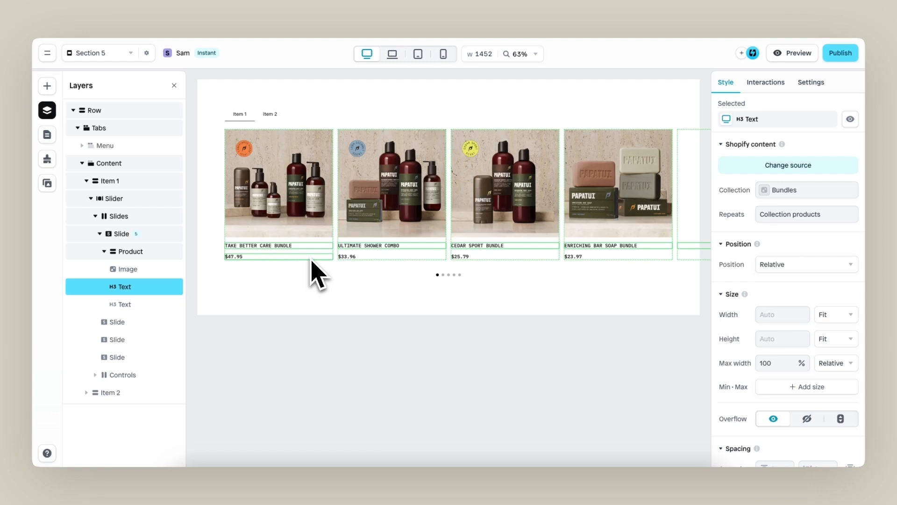
# Add a text element to the product card bound to the dynamic Ingredients field.
pyautogui.click(120, 216)
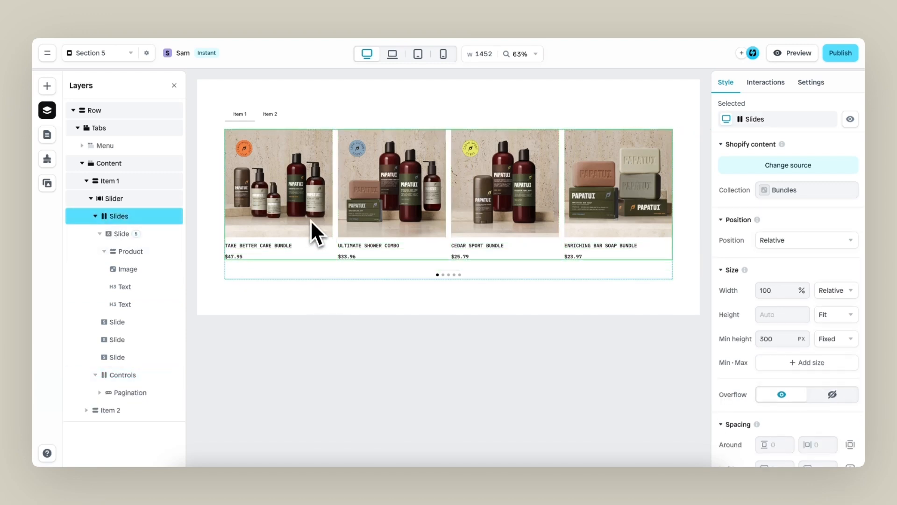
pyautogui.click(130, 251)
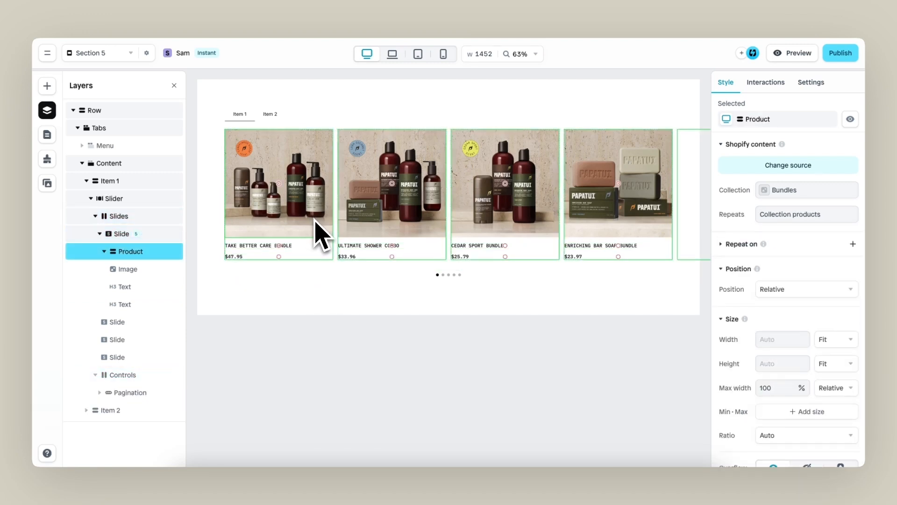
pyautogui.moveTo(326, 269)
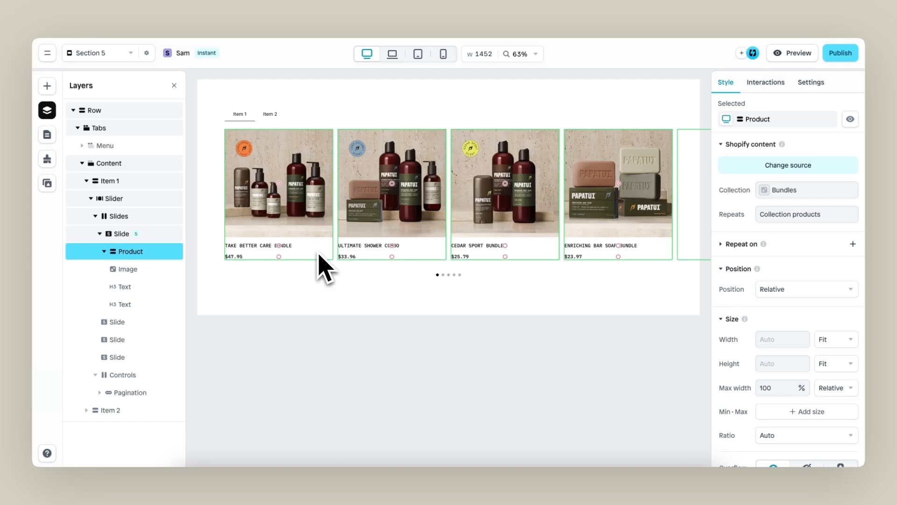
pyautogui.click(46, 86)
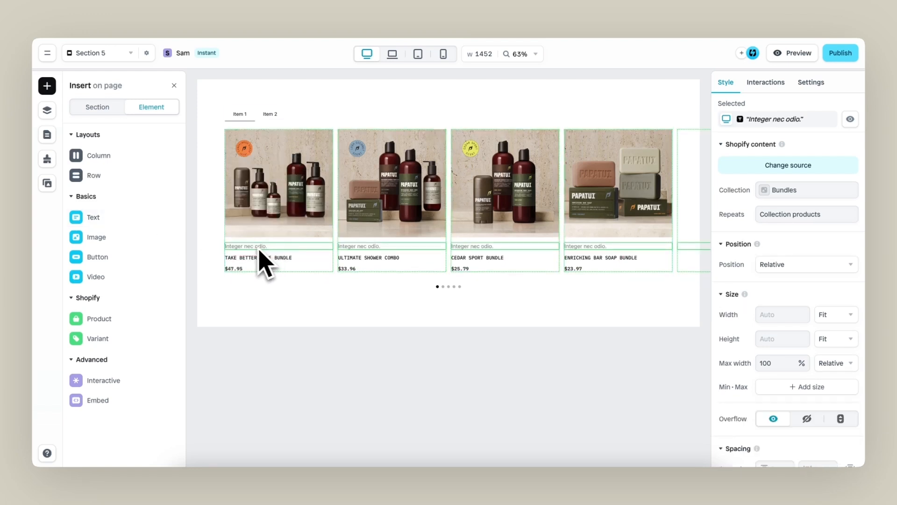
pyautogui.click(47, 111)
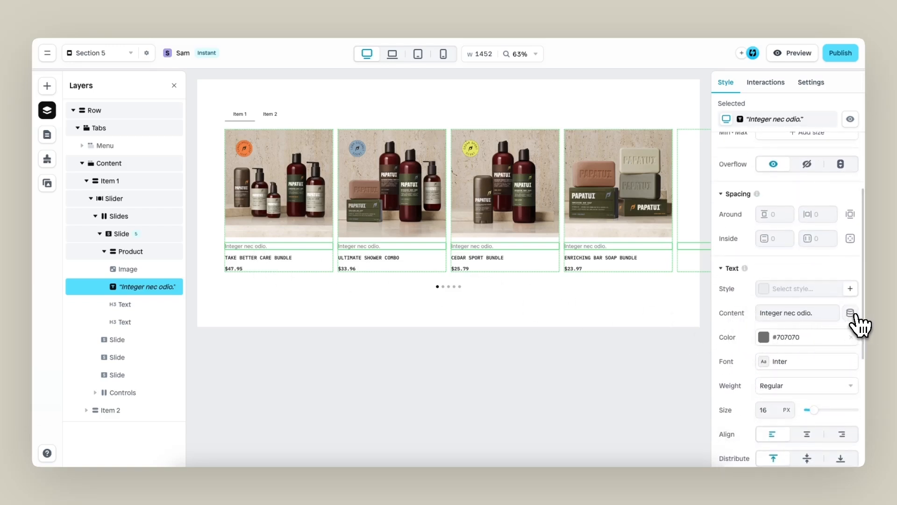
pyautogui.click(850, 313)
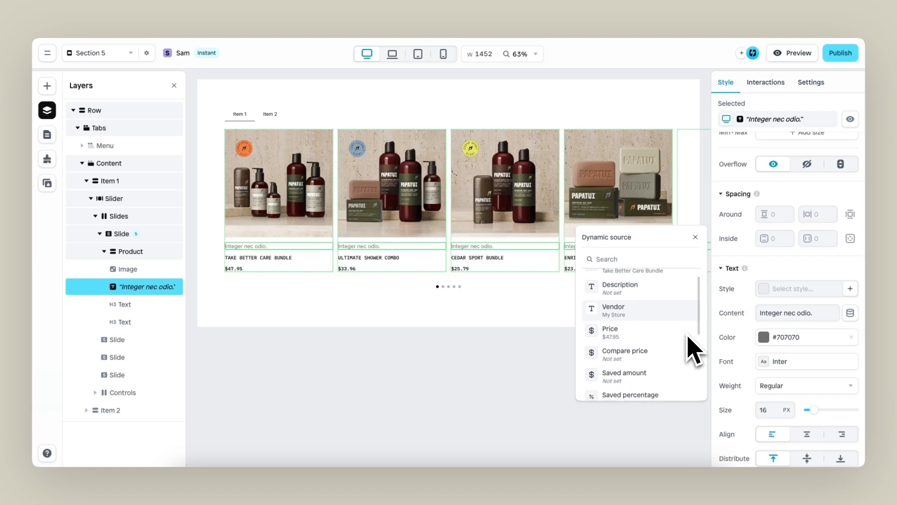
pyautogui.scroll(-3)
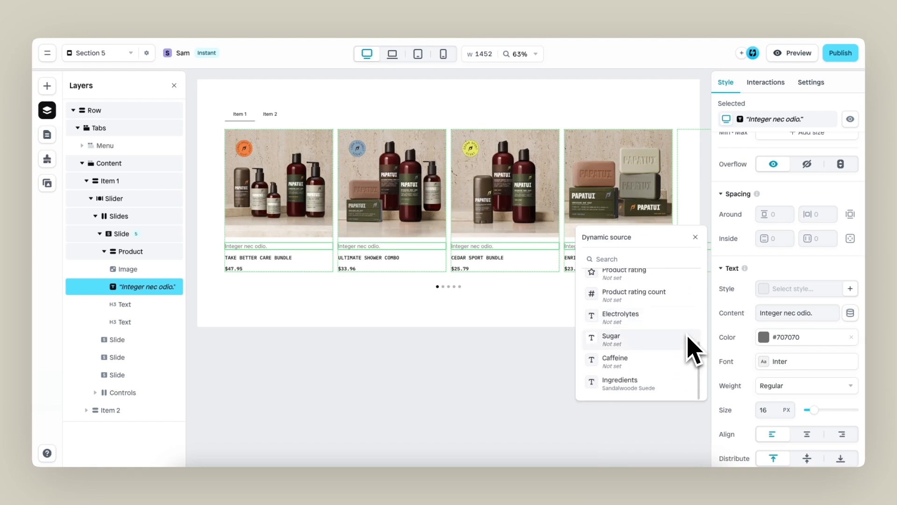
pyautogui.click(620, 383)
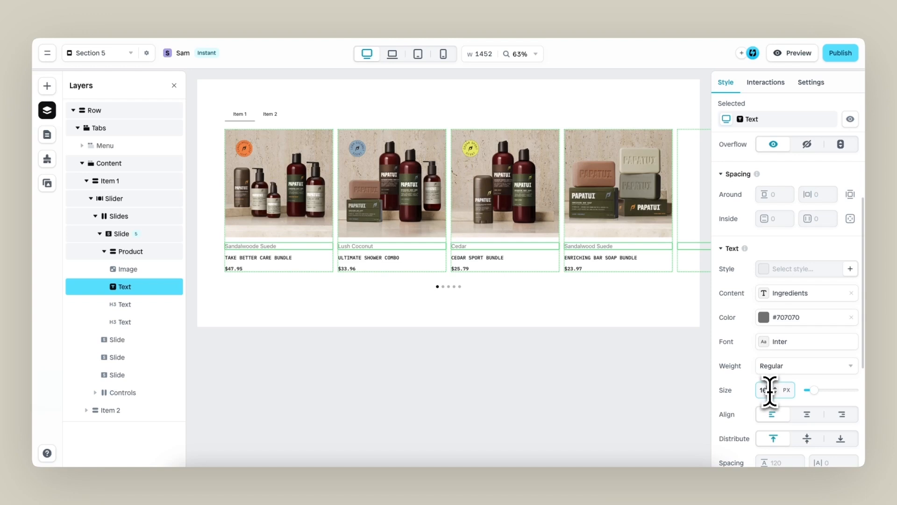
# Set the scent line to 12 px IBM Plex Mono.
pyautogui.write('12')
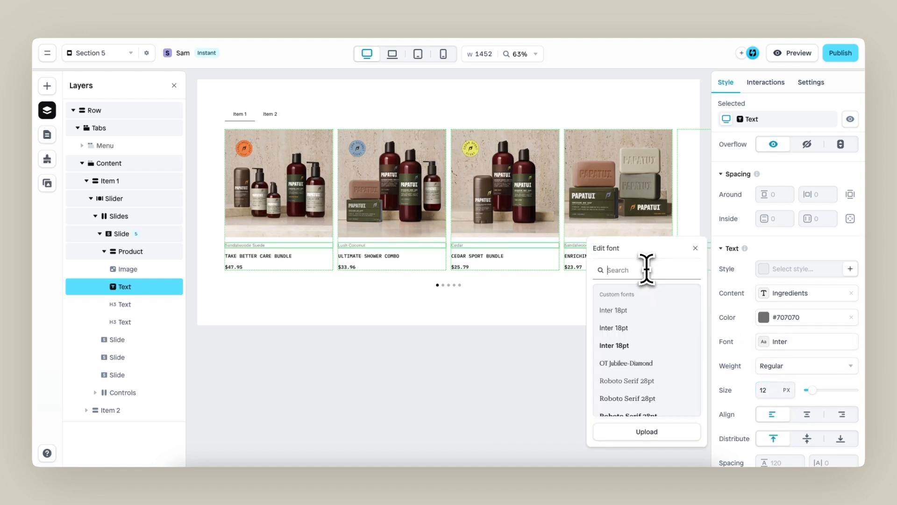
pyautogui.write('ibm')
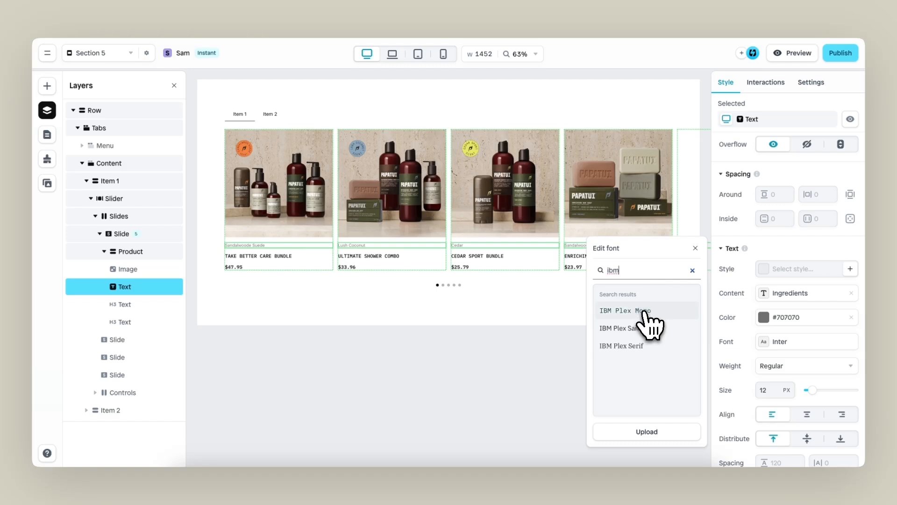
pyautogui.click(626, 310)
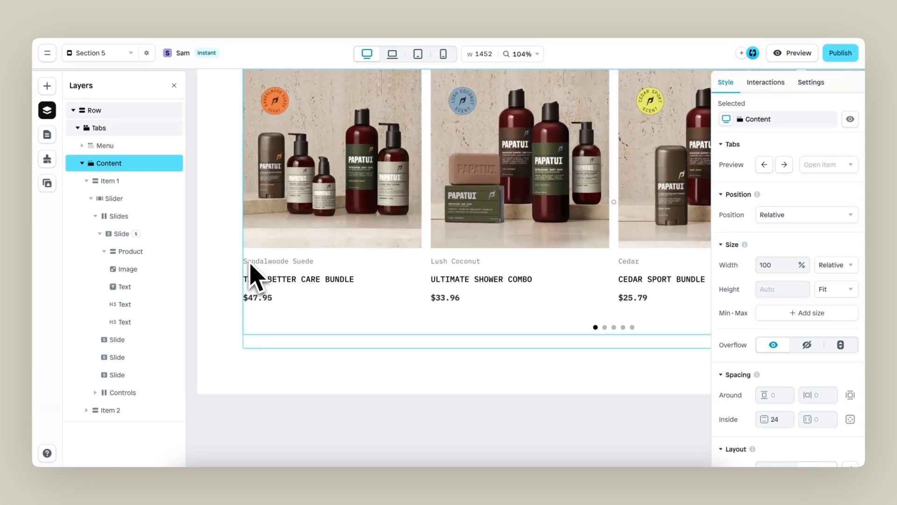
# Select the product card and set its layout gap to 8 px.
pyautogui.click(119, 216)
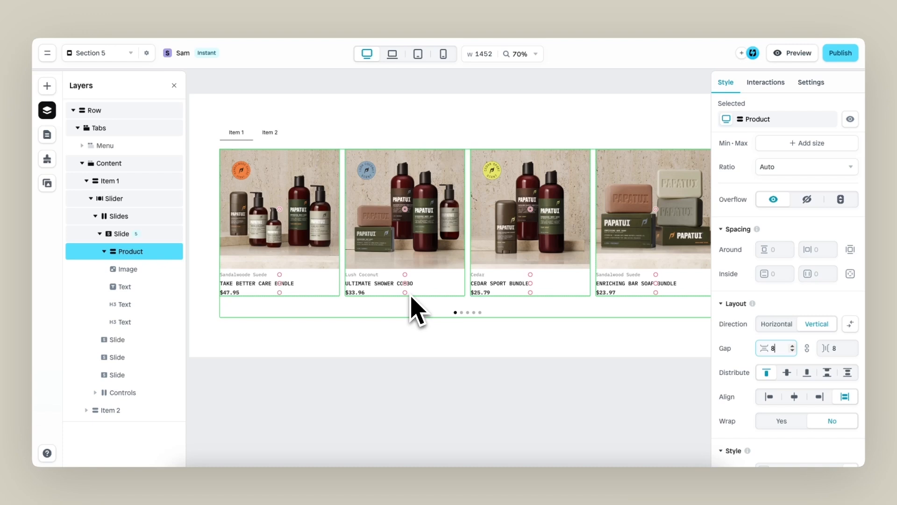
# Preview the carousel at laptop, tablet and phone widths, setting the row's inner spacing to 40 on phone.
pyautogui.scroll(-3)
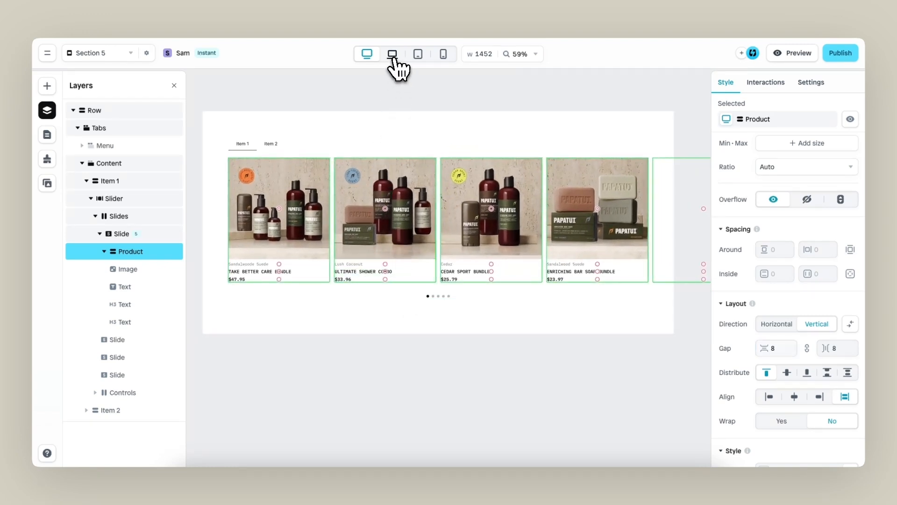
pyautogui.click(392, 54)
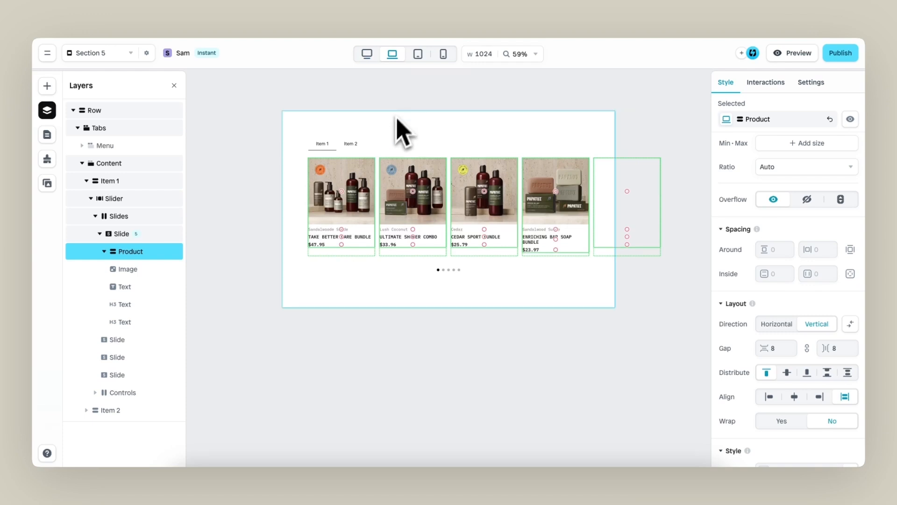
pyautogui.click(417, 53)
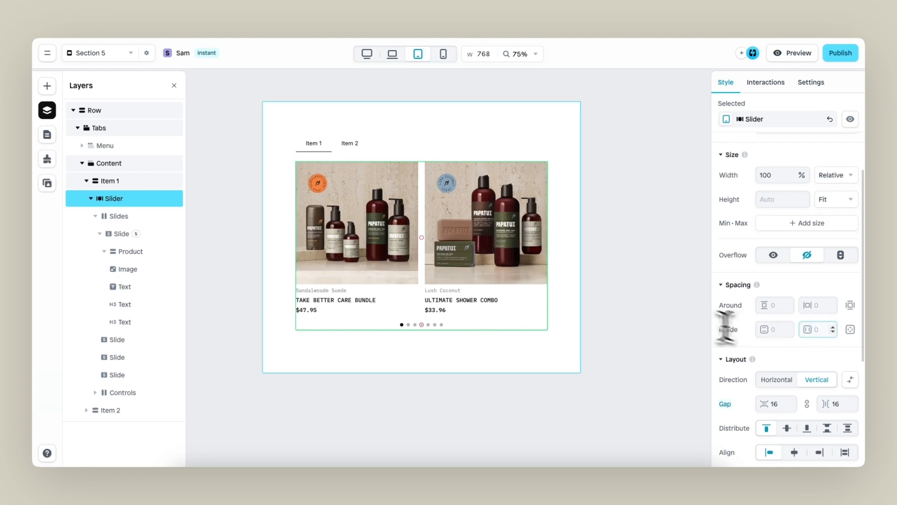
pyautogui.click(442, 53)
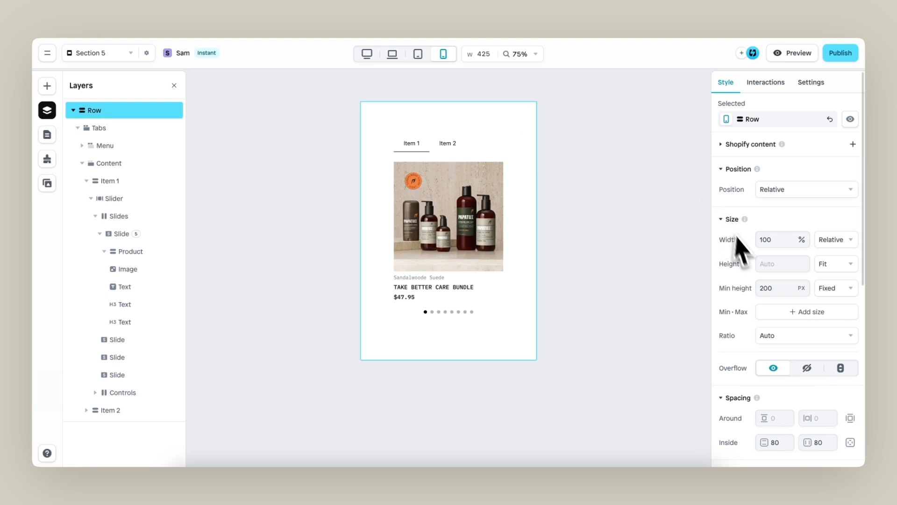
pyautogui.scroll(-3)
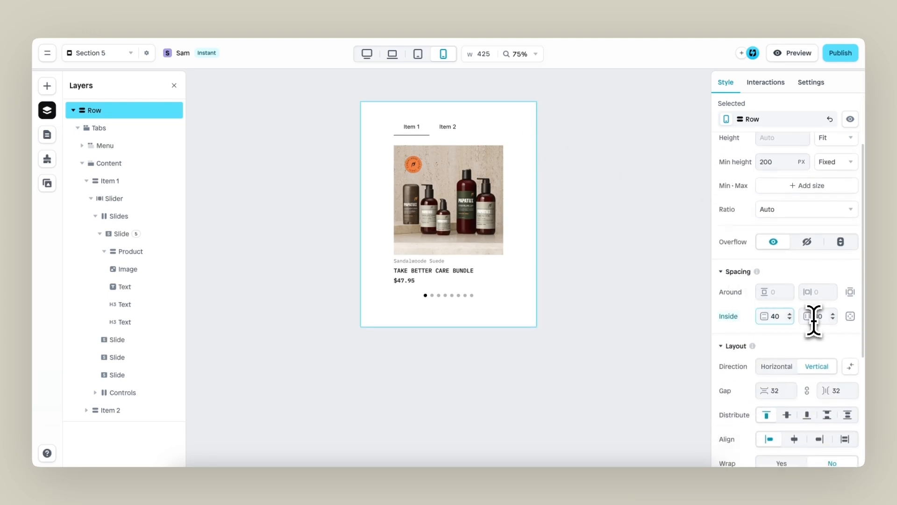
pyautogui.write('40')
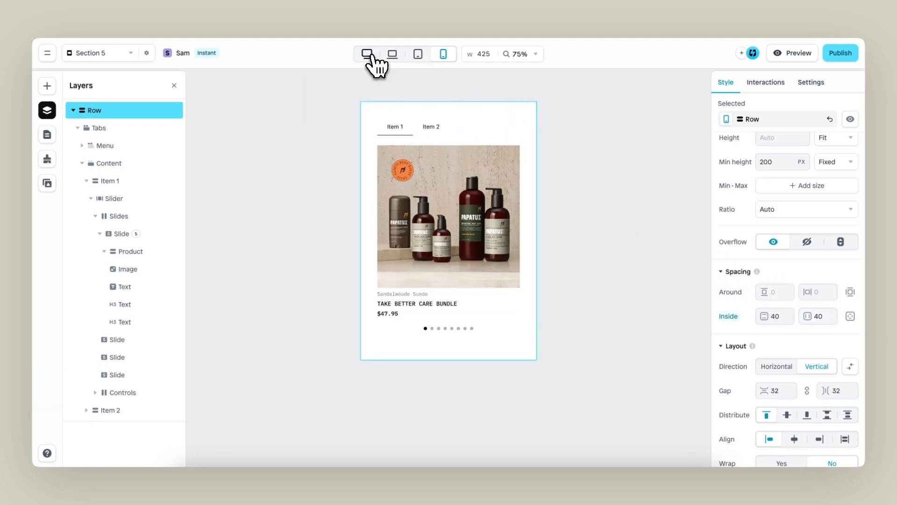
# Return to desktop width and select the repeating product slide inside the Tabs component.
pyautogui.click(365, 54)
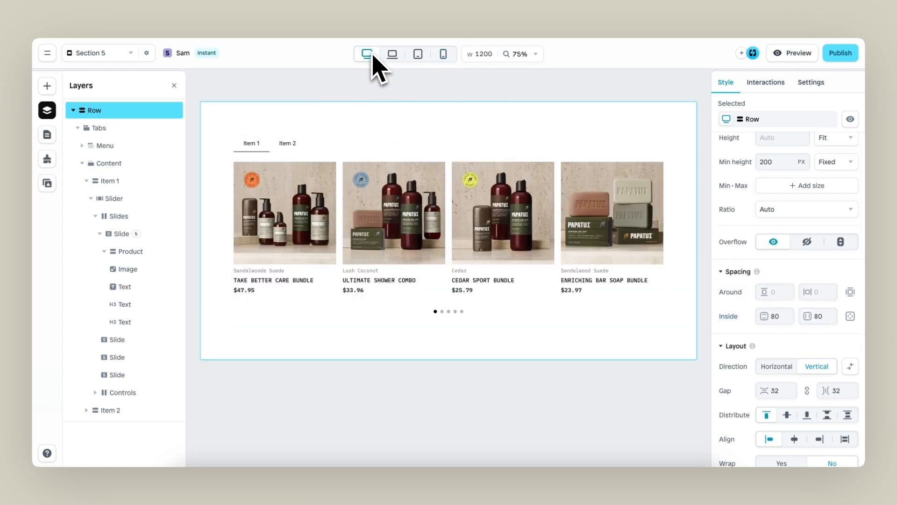
pyautogui.click(366, 54)
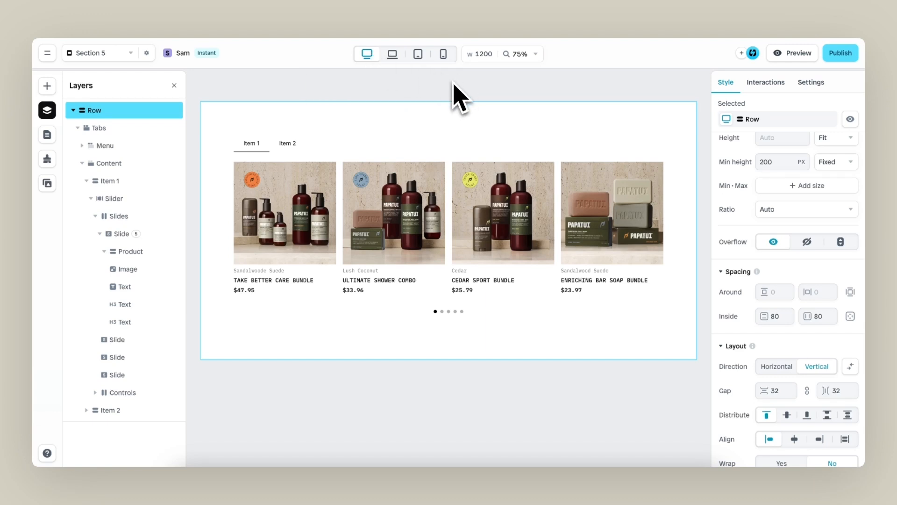
pyautogui.click(435, 217)
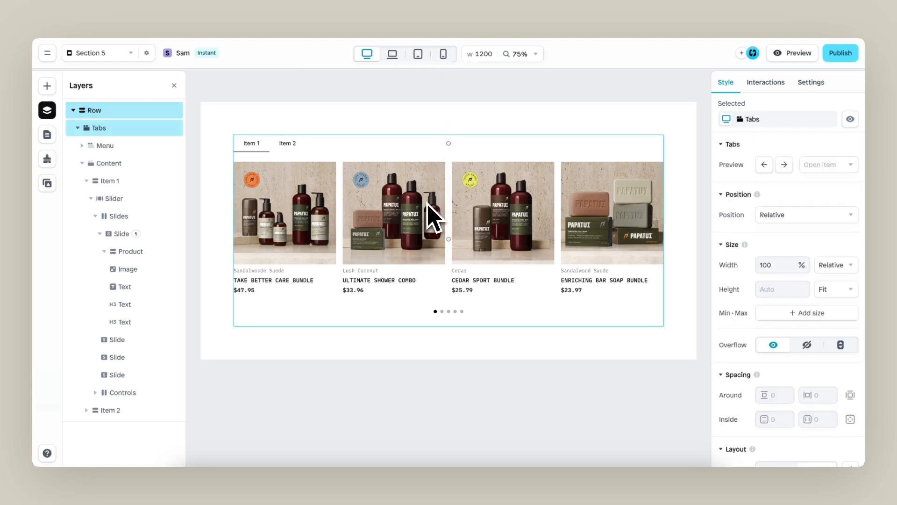
pyautogui.click(109, 162)
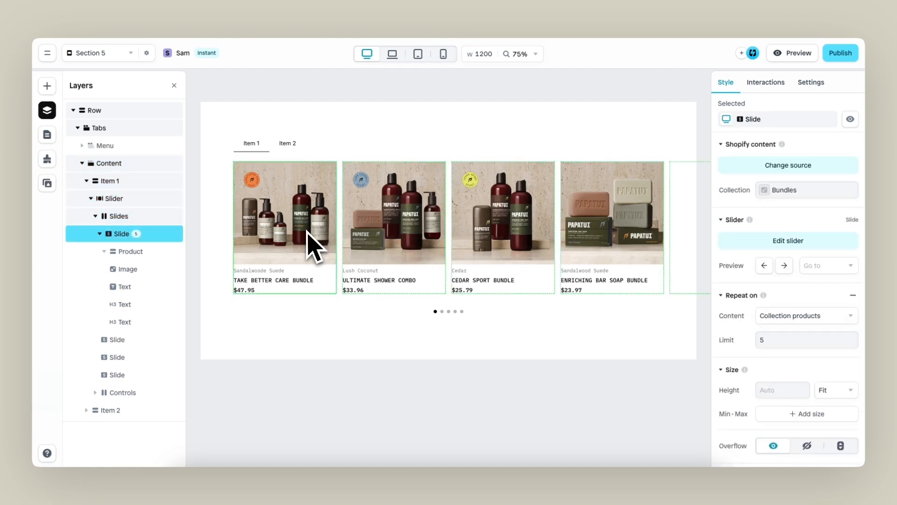
# Give the product image a mouse-hover effect that swaps it to Product image 2.
pyautogui.click(131, 252)
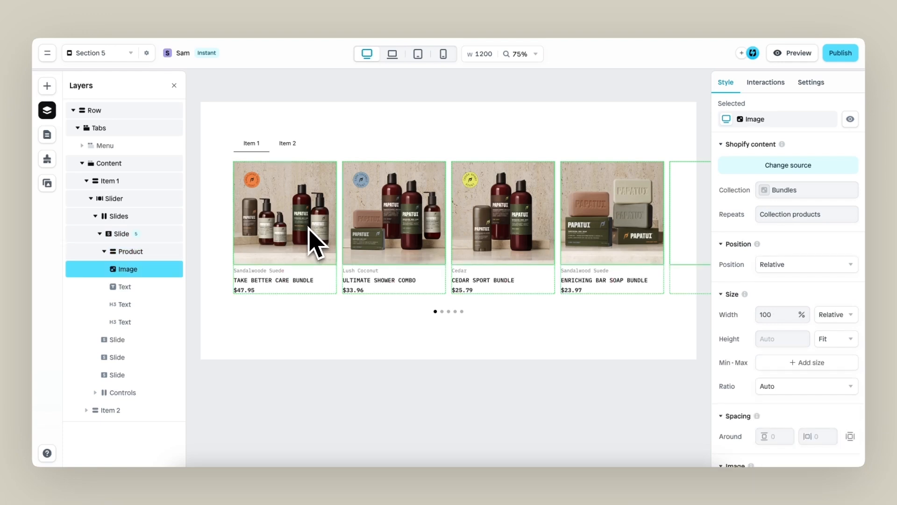
pyautogui.click(766, 83)
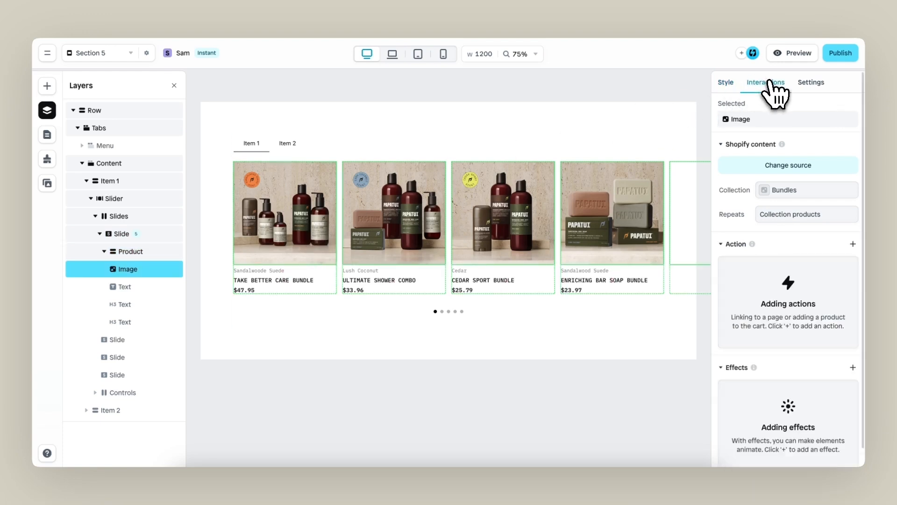
pyautogui.click(853, 244)
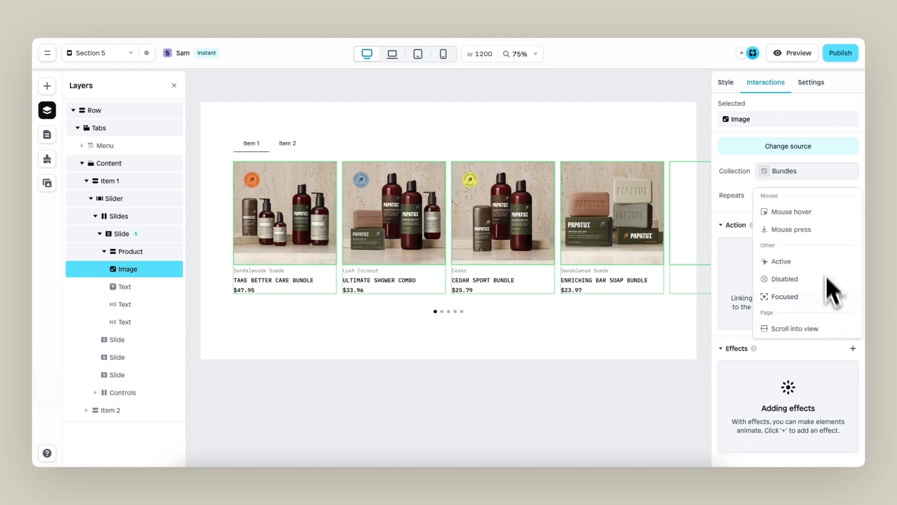
pyautogui.click(792, 211)
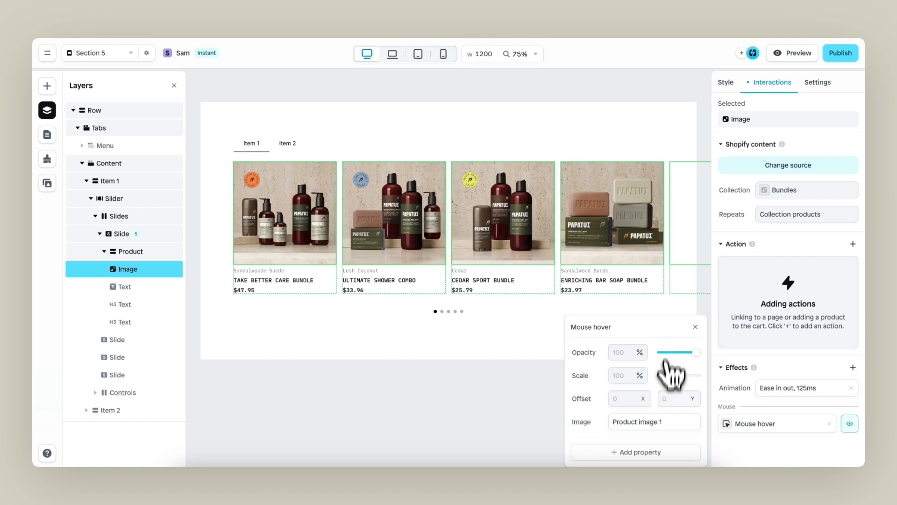
pyautogui.click(652, 421)
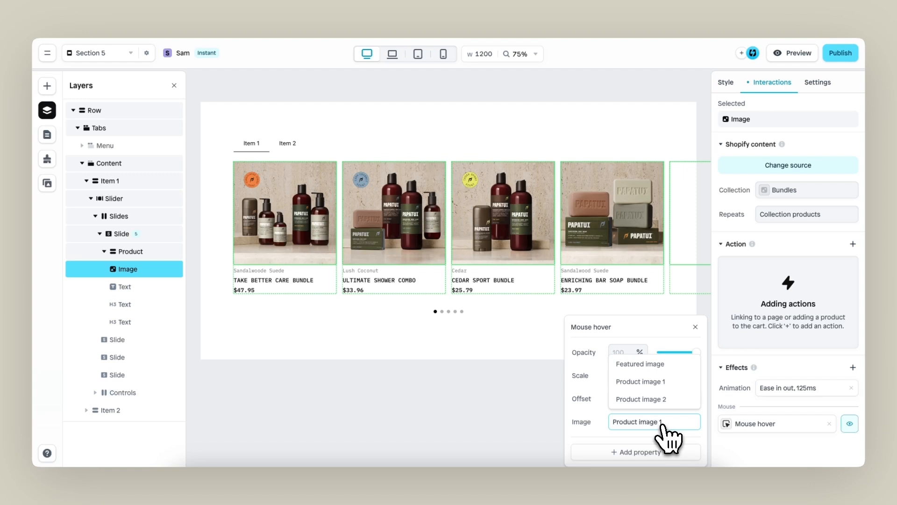
pyautogui.moveTo(669, 432)
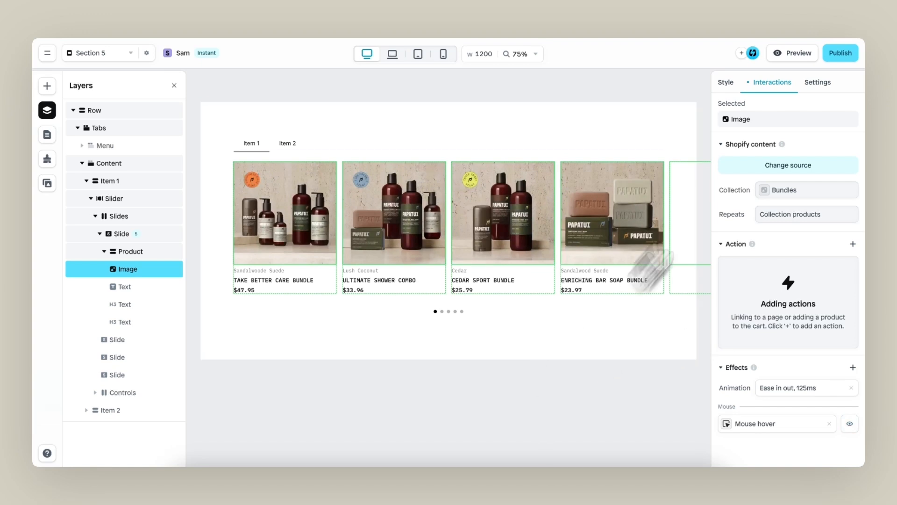
pyautogui.click(792, 53)
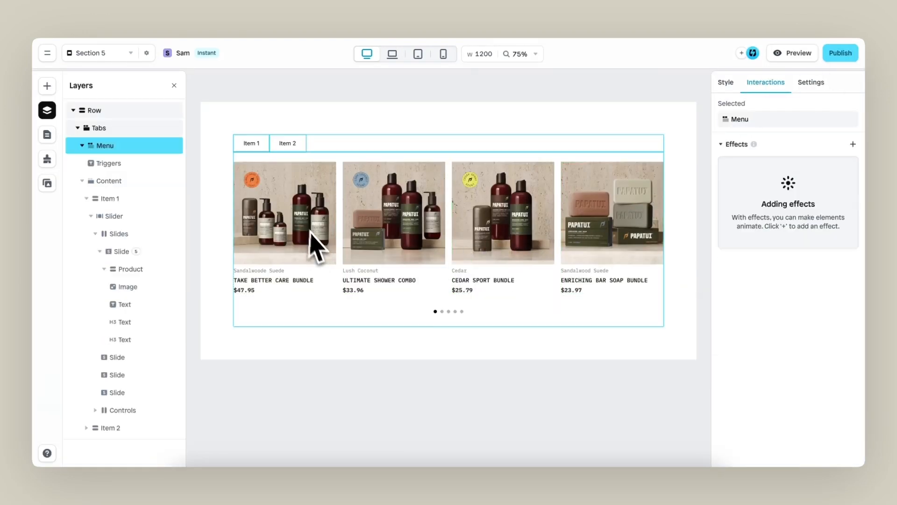
pyautogui.moveTo(284, 181)
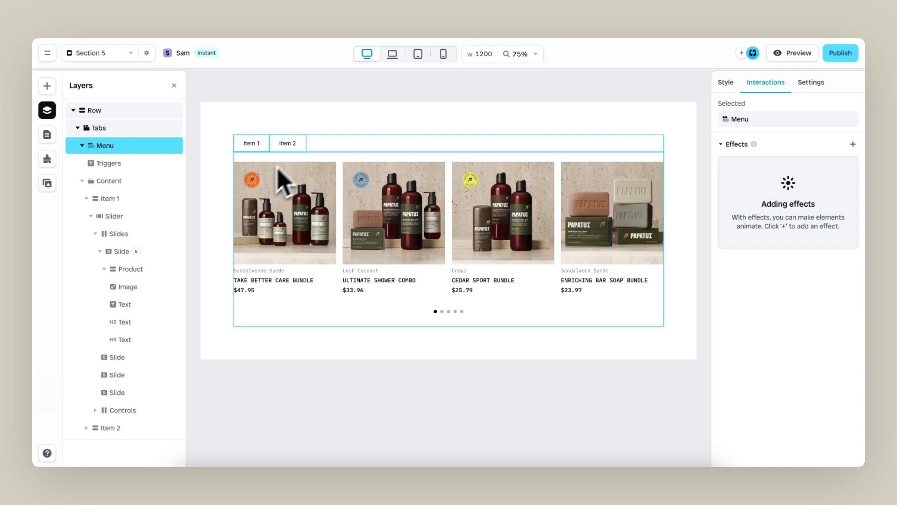
# Retitle the first tab item to BUNDLES.
pyautogui.click(110, 198)
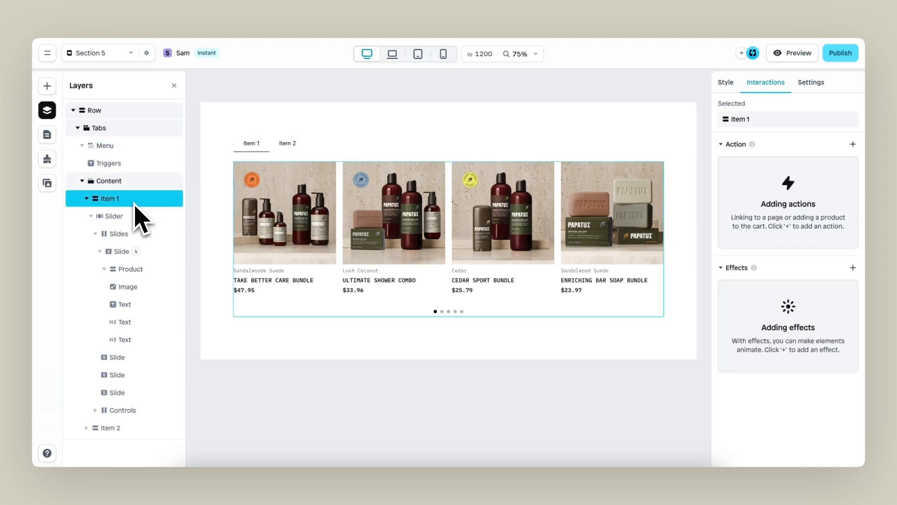
pyautogui.click(725, 82)
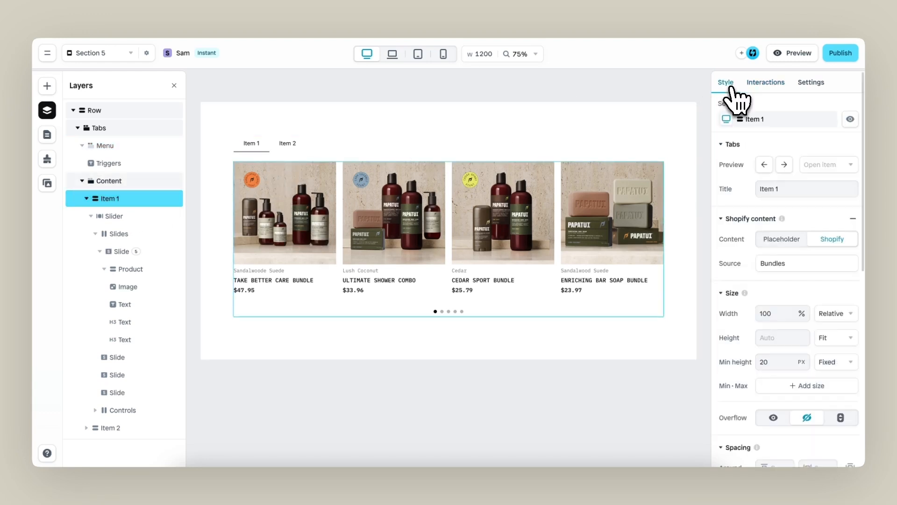
pyautogui.write('BUNDLES')
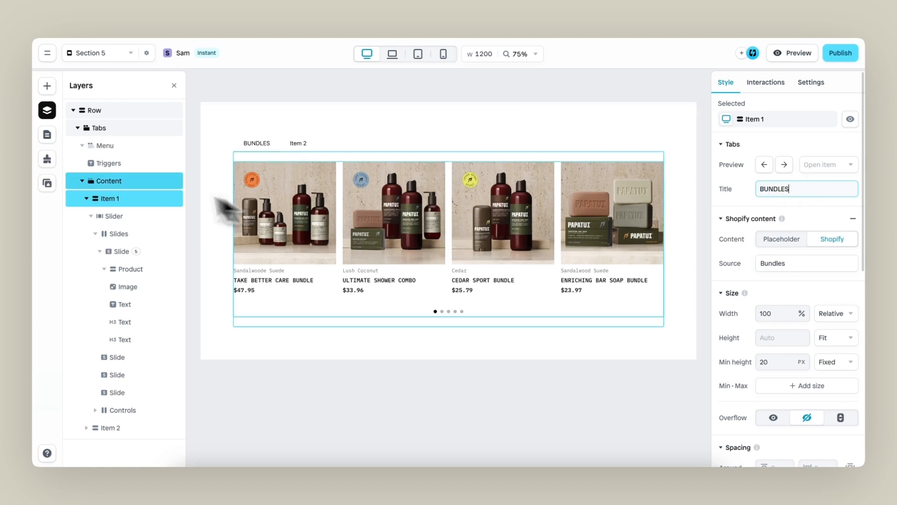
# Style the tab trigger labels in IBM Plex Mono at 16 px.
pyautogui.click(108, 163)
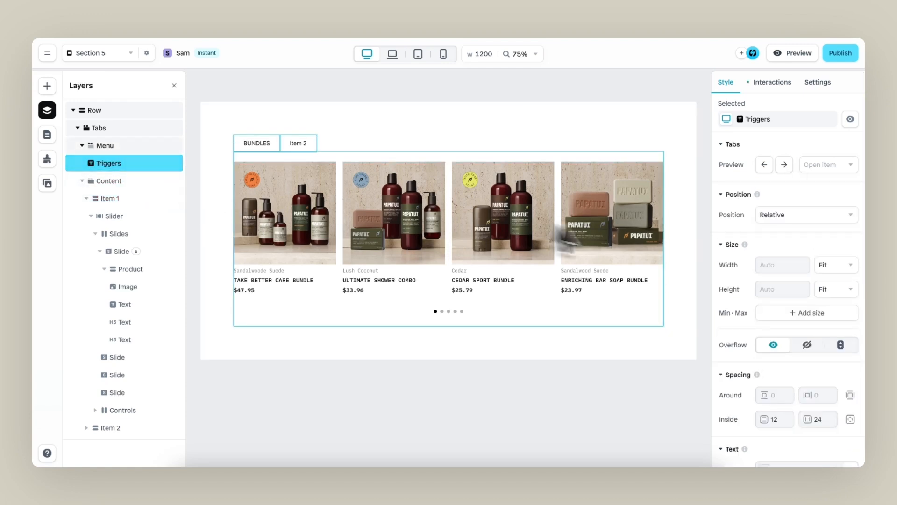
pyautogui.scroll(-3)
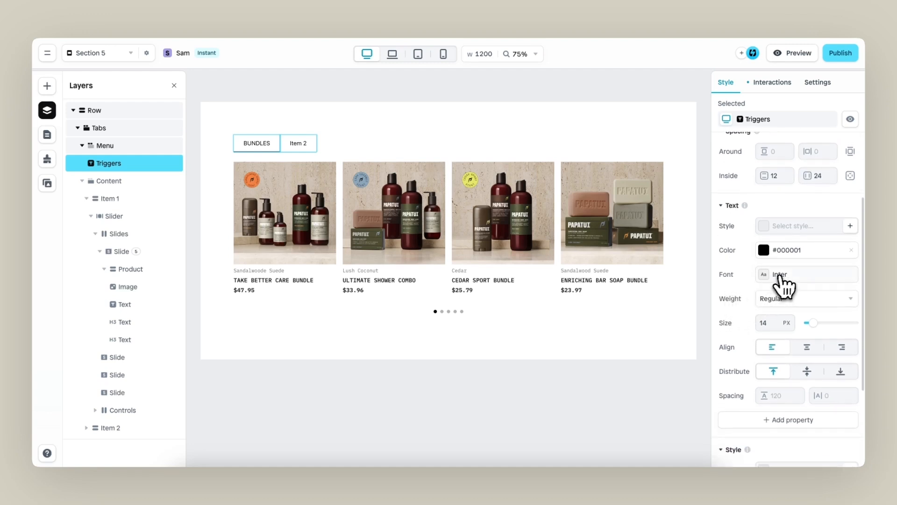
pyautogui.write('ibm')
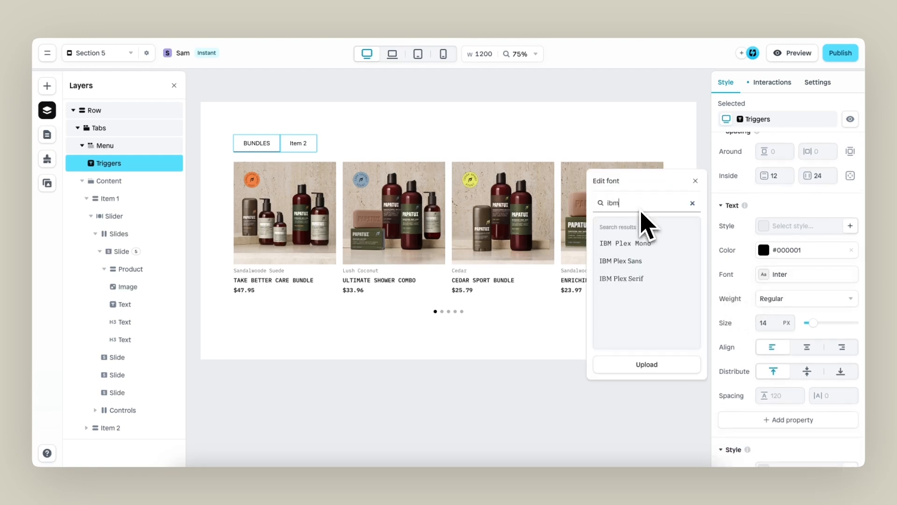
pyautogui.click(620, 243)
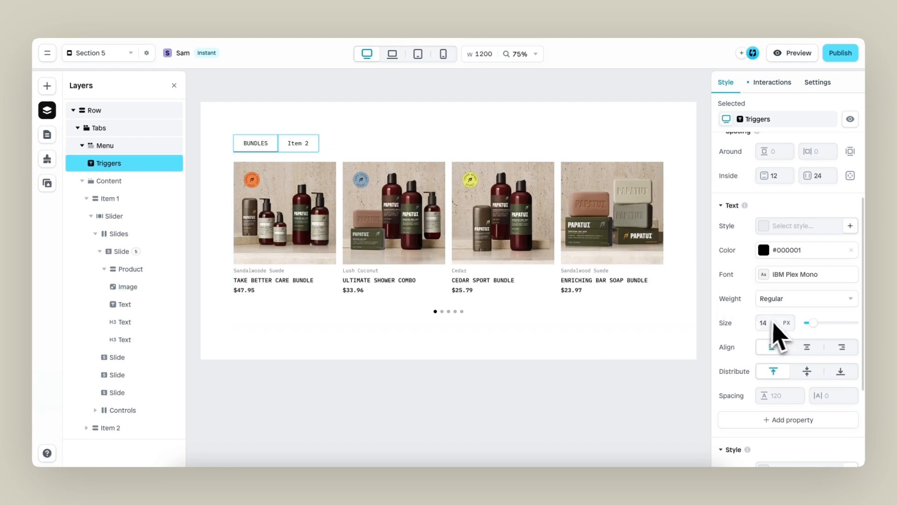
pyautogui.click(779, 319)
pyautogui.write('16')
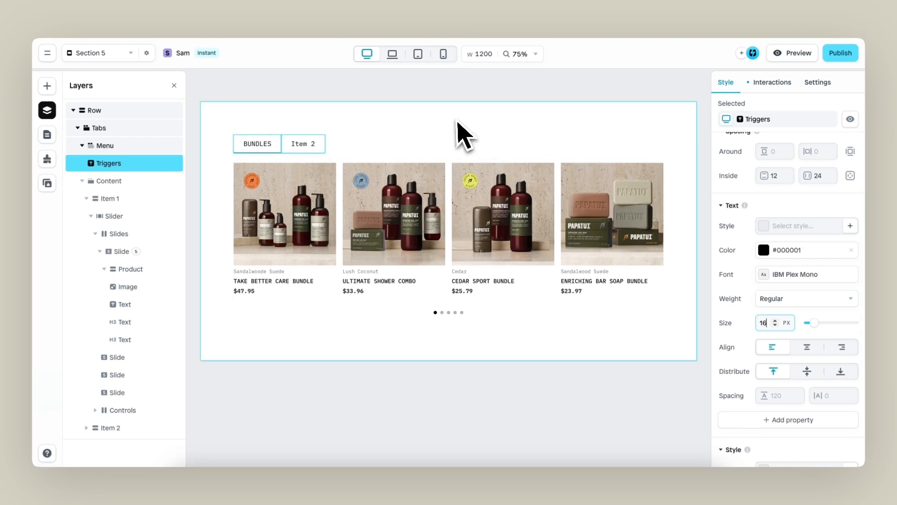
pyautogui.click(797, 52)
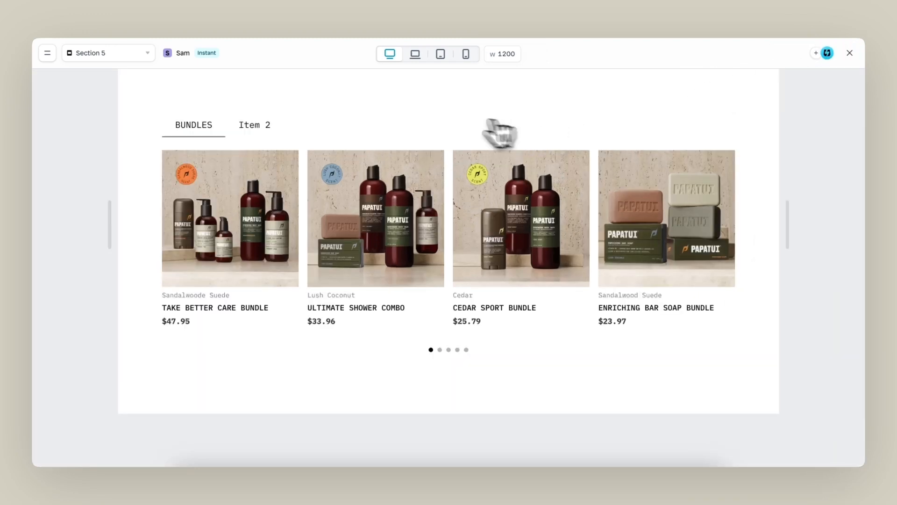
pyautogui.moveTo(277, 135)
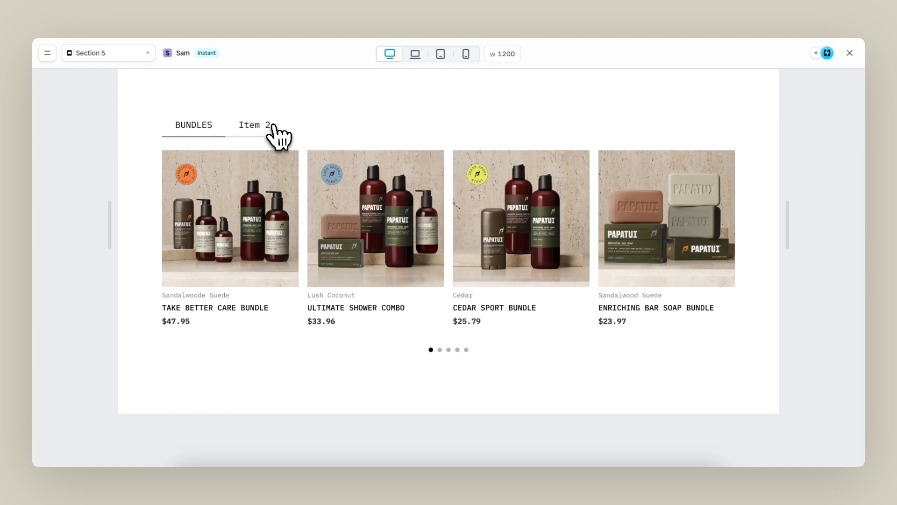
pyautogui.click(254, 125)
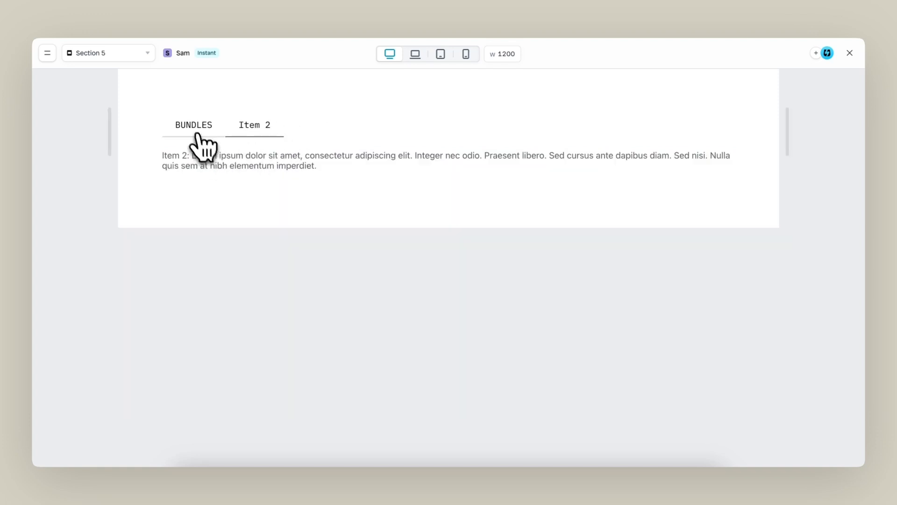
pyautogui.click(194, 124)
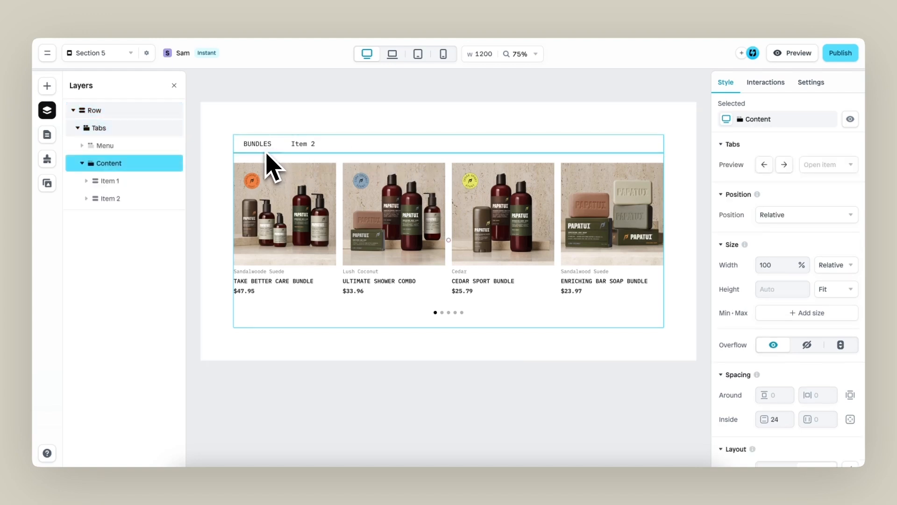
# Change the border colour of the triggers' Active effect to orange.
pyautogui.click(105, 145)
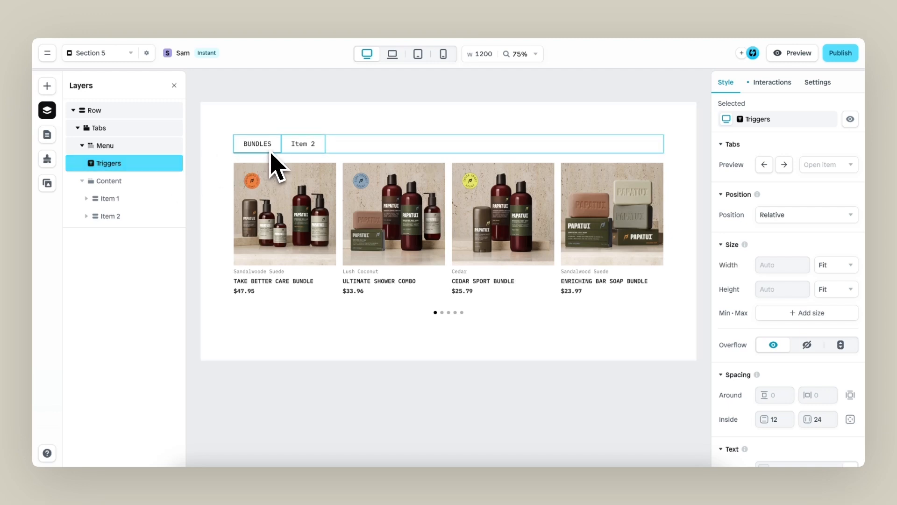
pyautogui.click(772, 82)
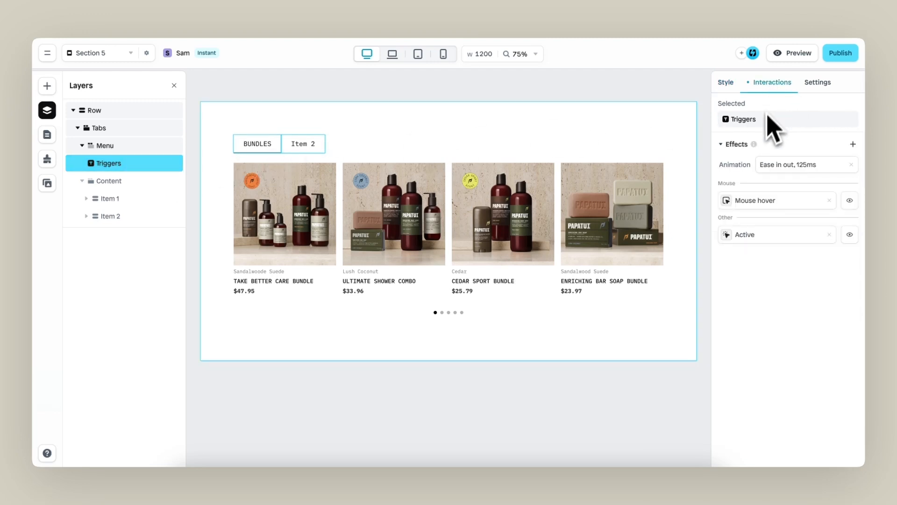
pyautogui.moveTo(789, 318)
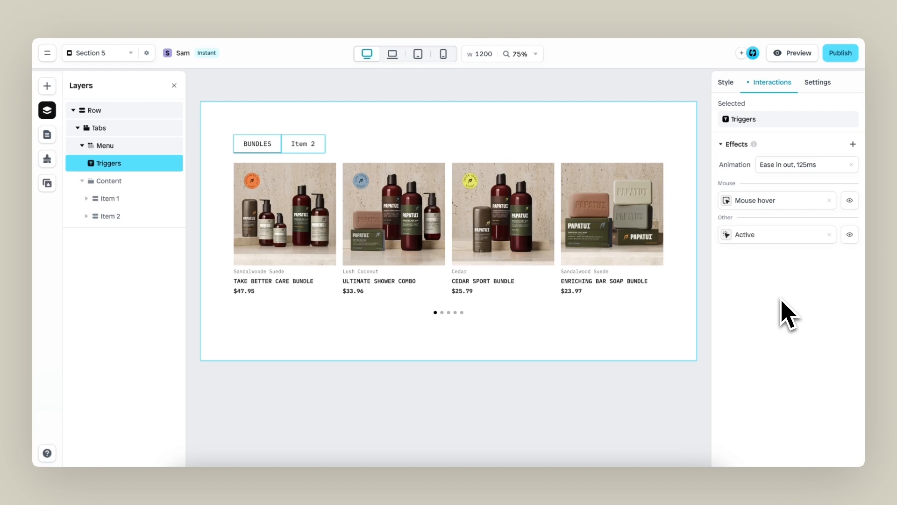
pyautogui.moveTo(744, 234)
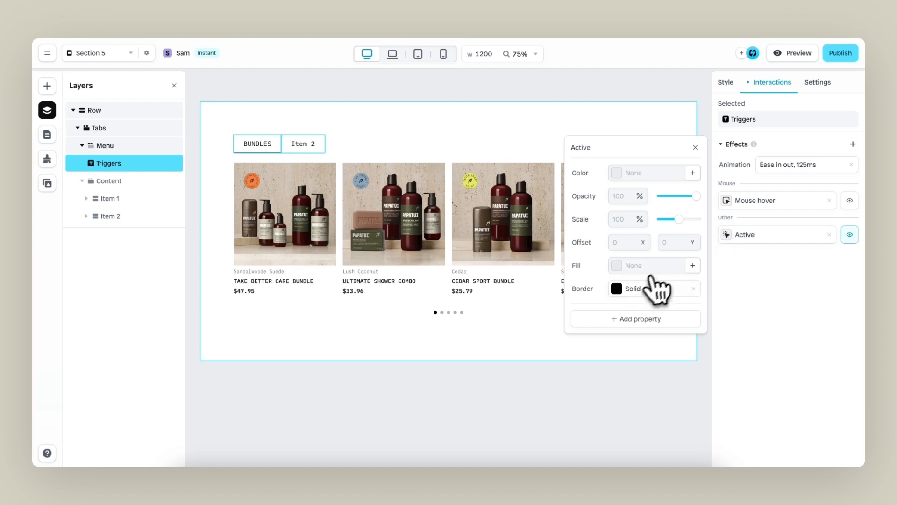
pyautogui.click(633, 289)
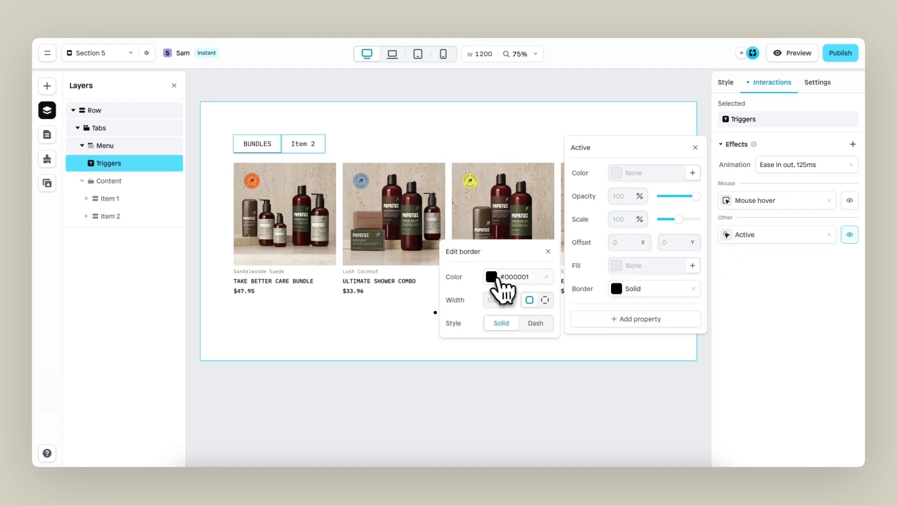
pyautogui.click(491, 276)
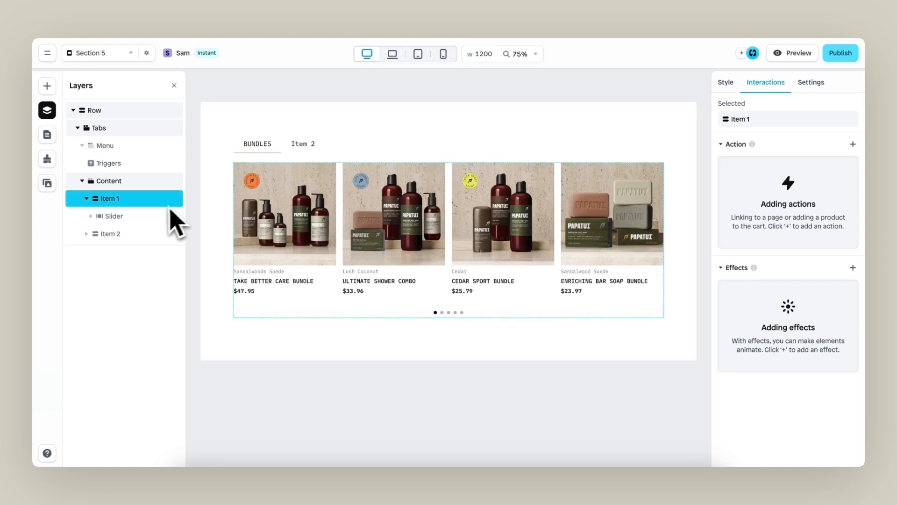
# Copy the Bundles product slider and paste it into the empty Item 2 tab.
pyautogui.click(113, 216)
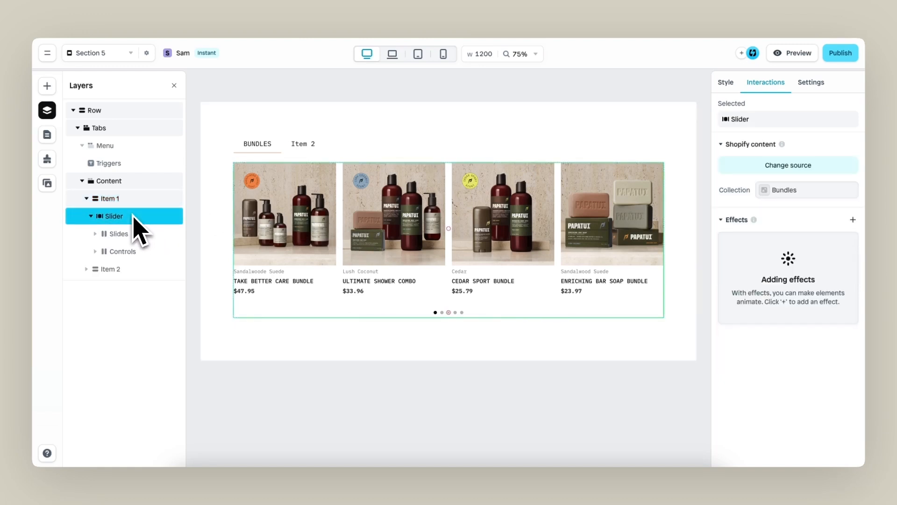
pyautogui.moveTo(134, 231)
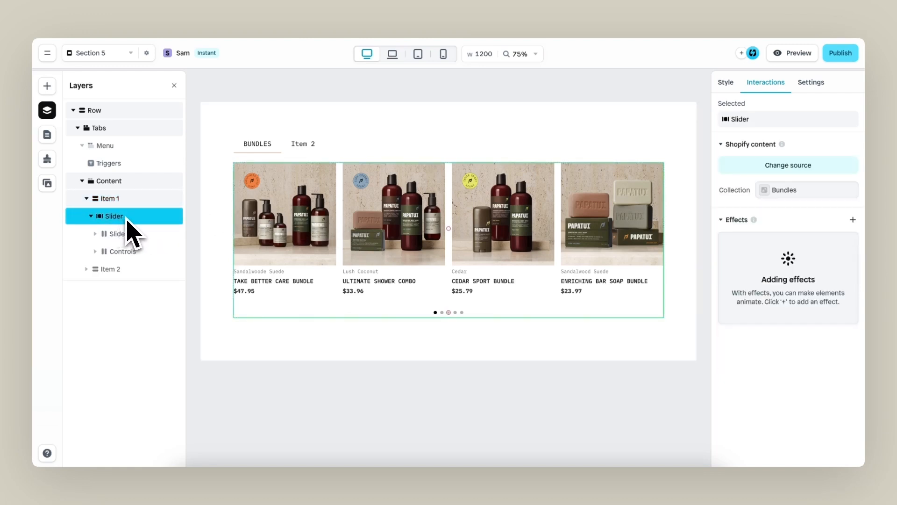
pyautogui.rightClick(113, 216)
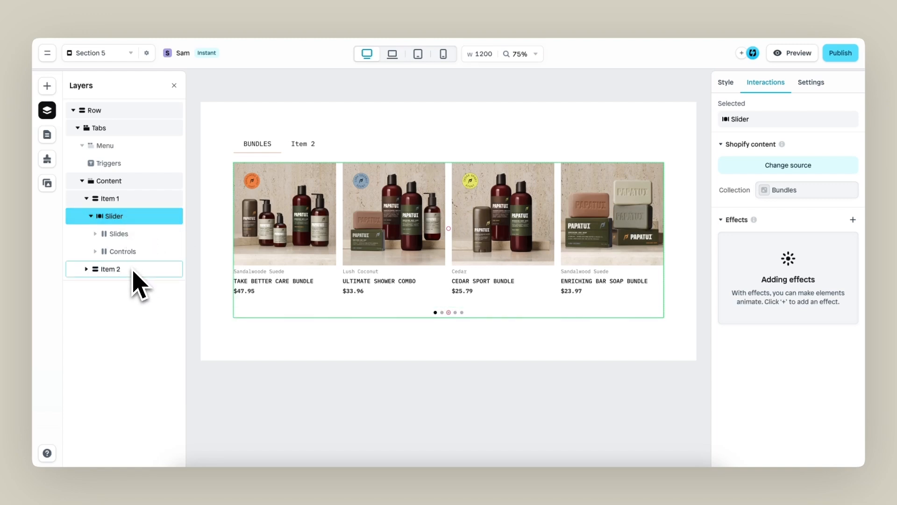
pyautogui.click(109, 269)
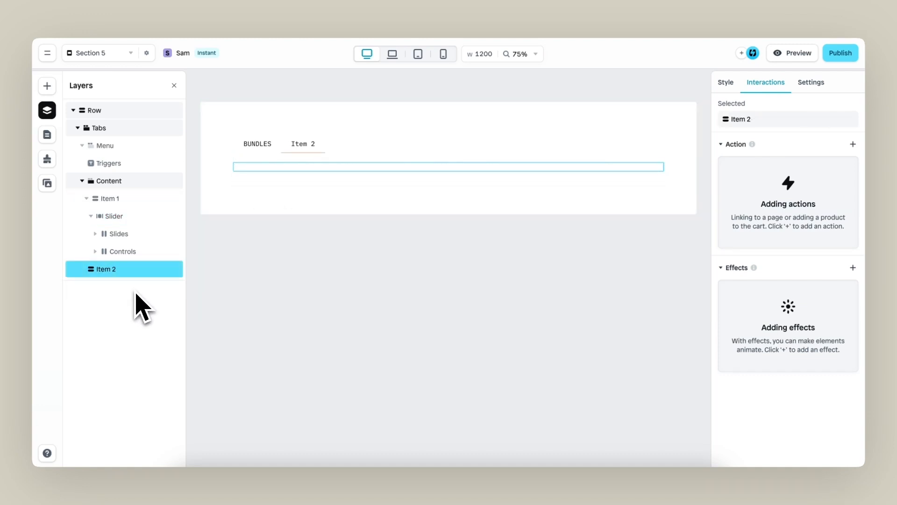
pyautogui.rightClick(105, 269)
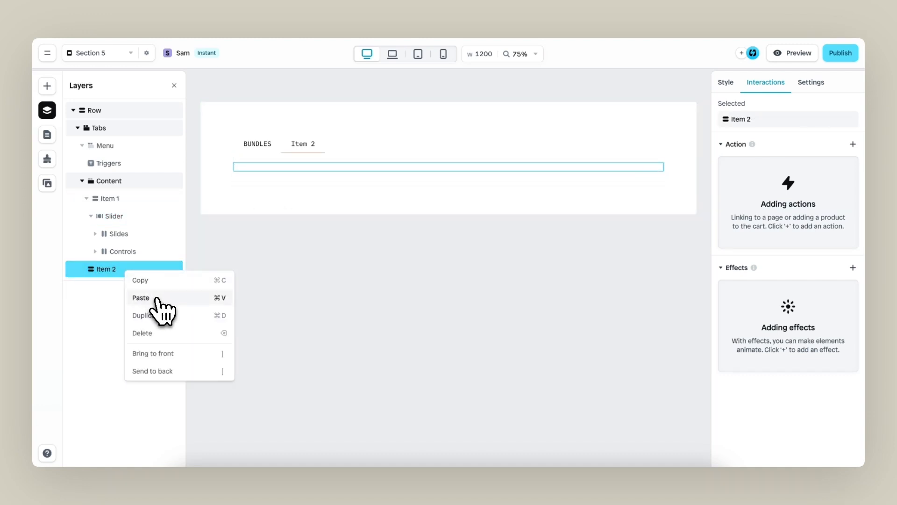
pyautogui.click(142, 297)
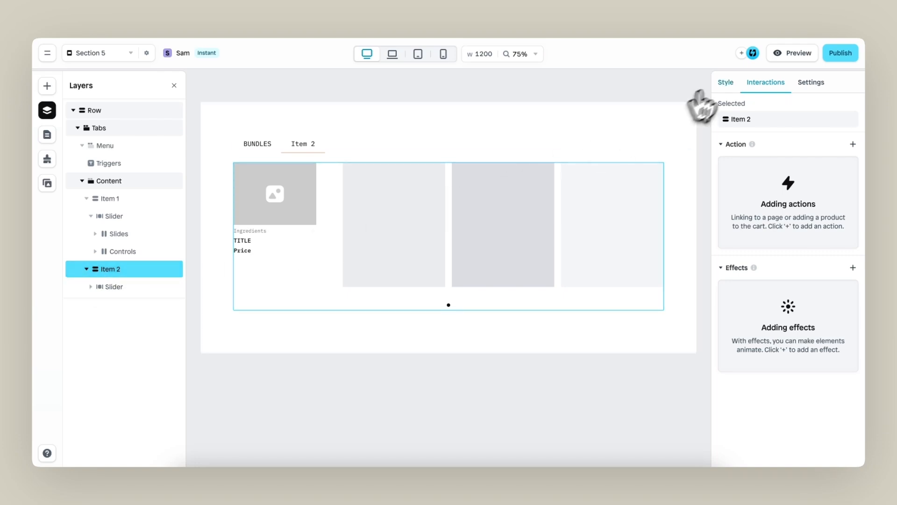
# Set the pasted slider's Shopify content source to the Bestsellers collection.
pyautogui.click(724, 82)
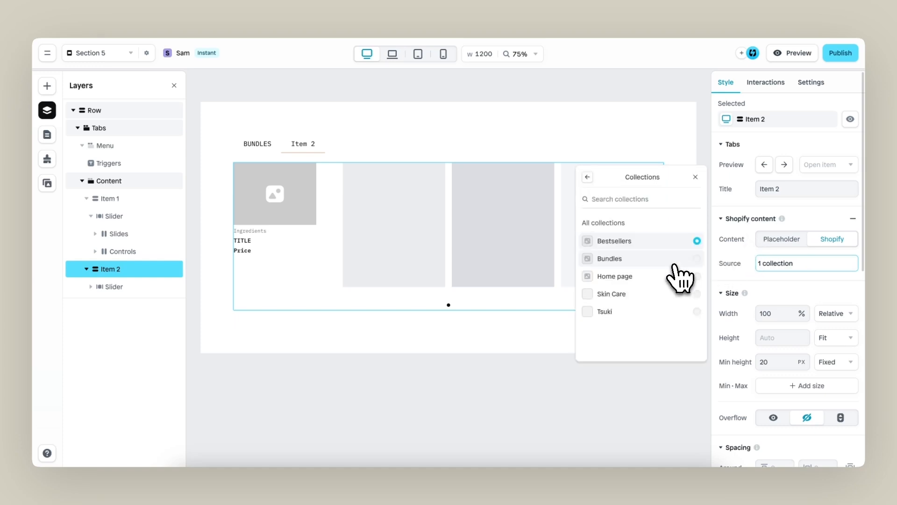
pyautogui.click(615, 240)
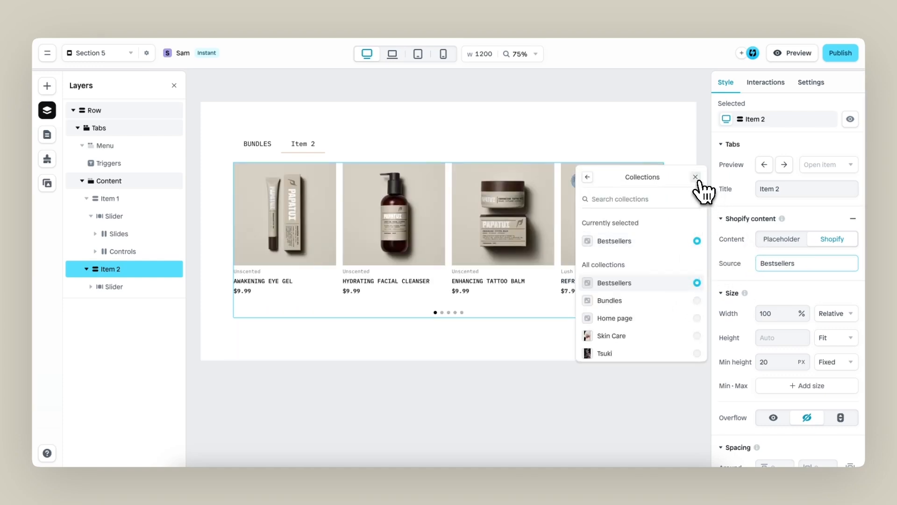
pyautogui.click(696, 177)
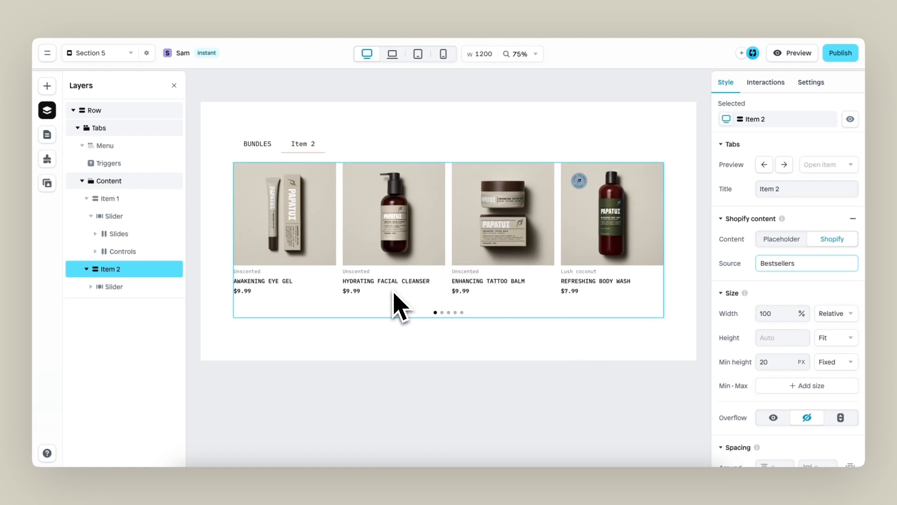
pyautogui.moveTo(314, 272)
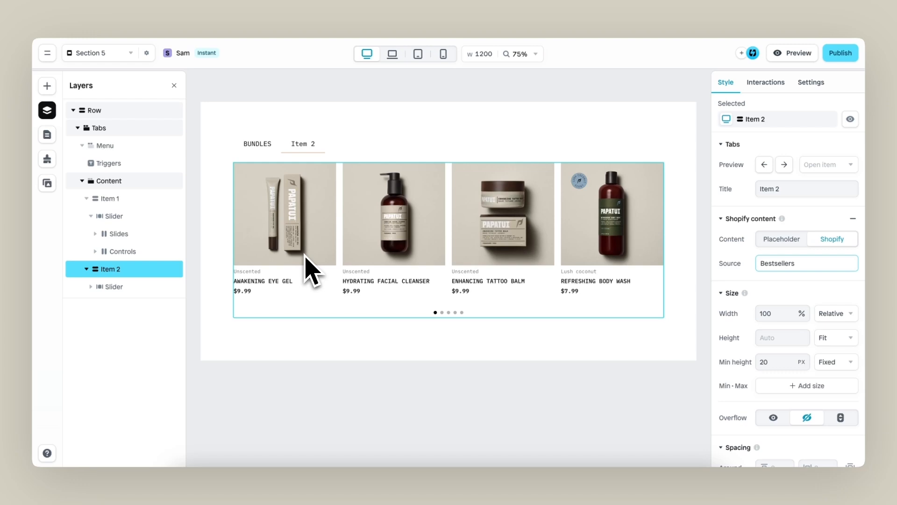
pyautogui.click(798, 53)
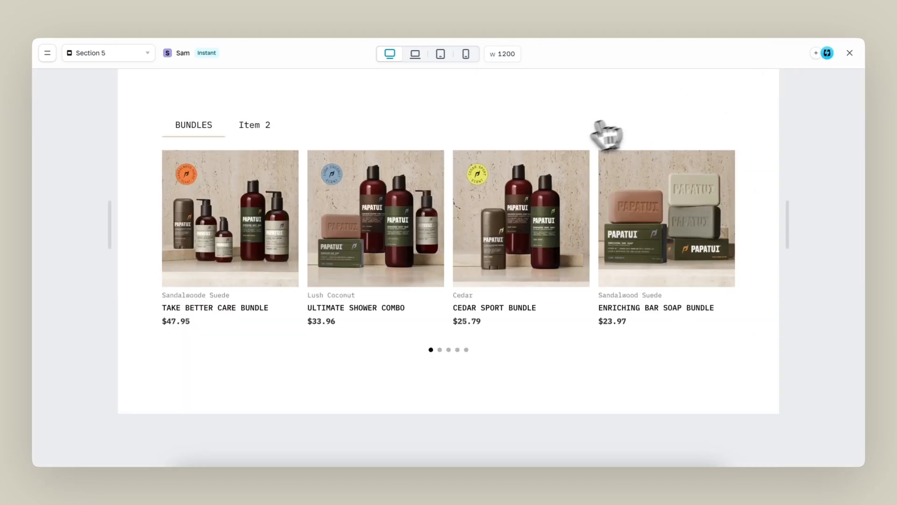
pyautogui.click(255, 125)
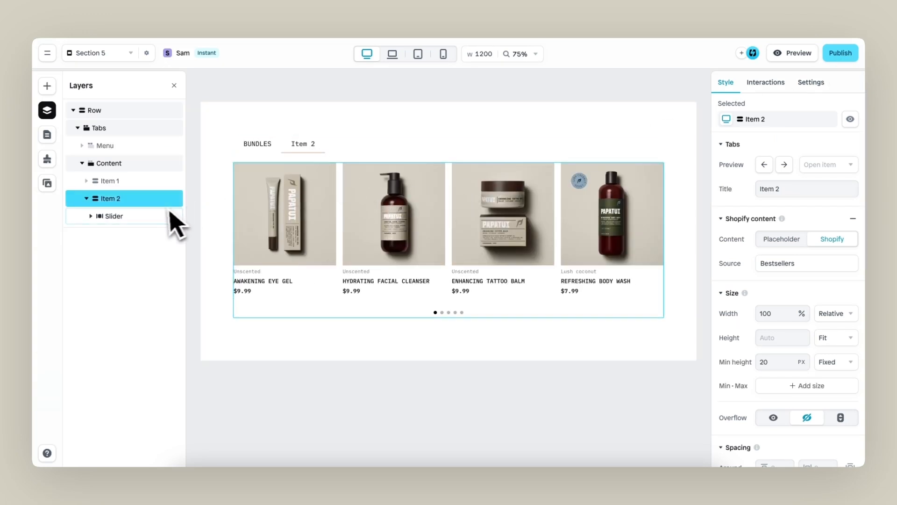
# Title the second tab BESTSELLERS and check the first tab's title.
pyautogui.click(806, 189)
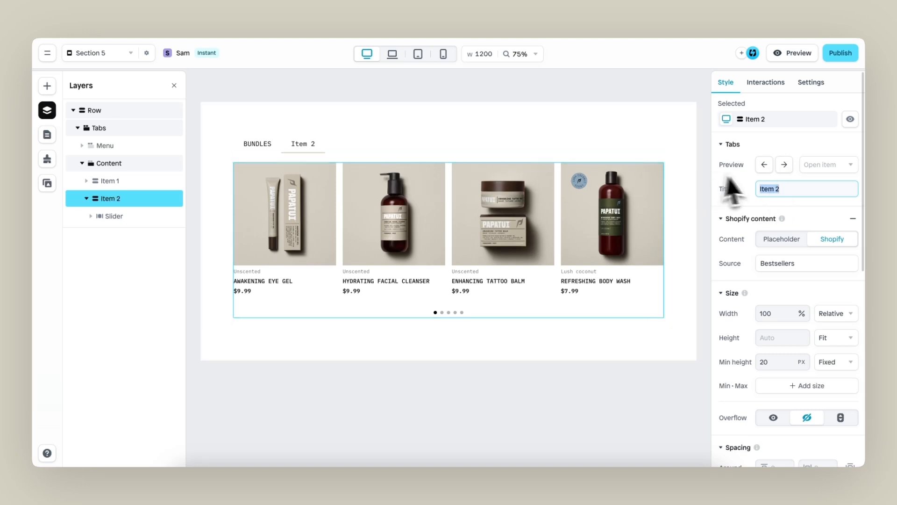
pyautogui.write('BESTSELLERS')
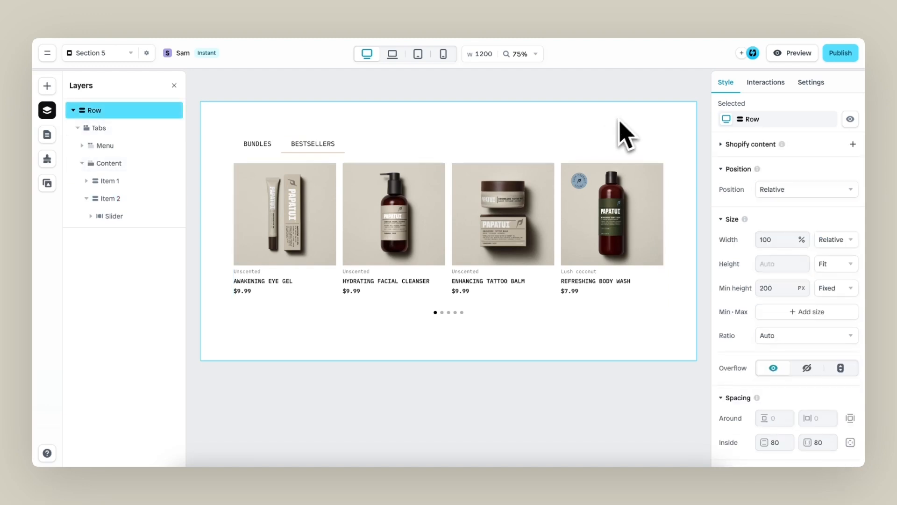
pyautogui.click(108, 180)
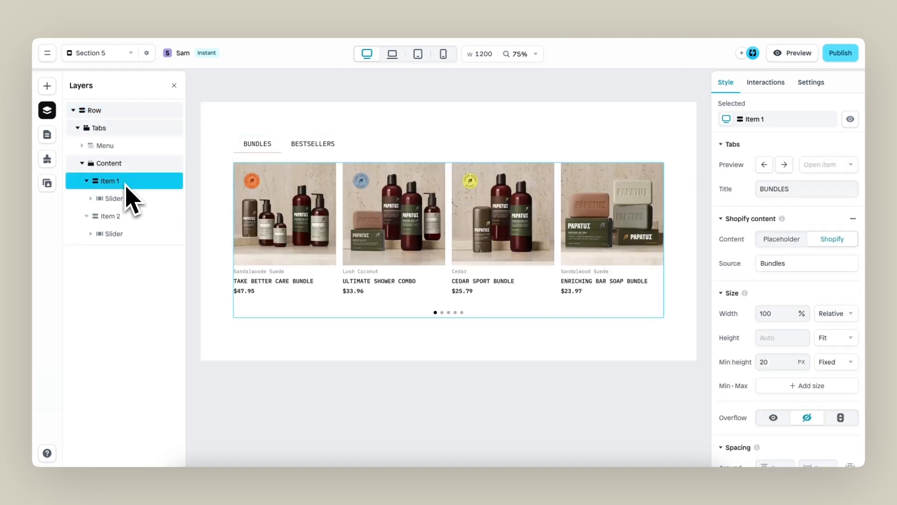